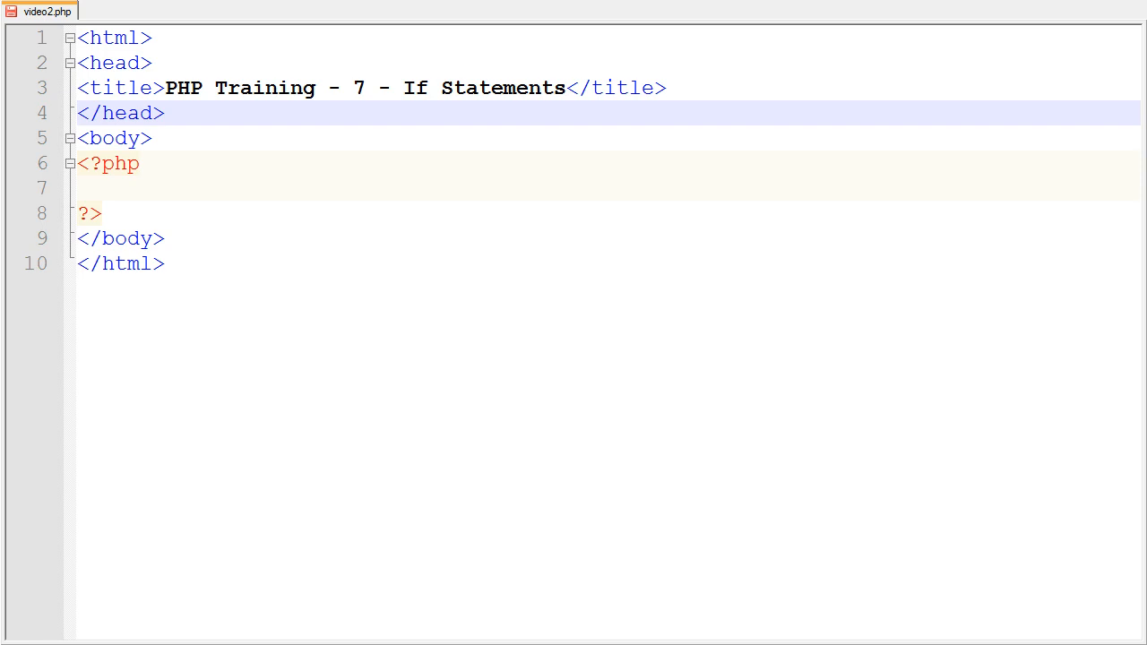
{"action": "mouse_move", "coordinate": [405, 199]}
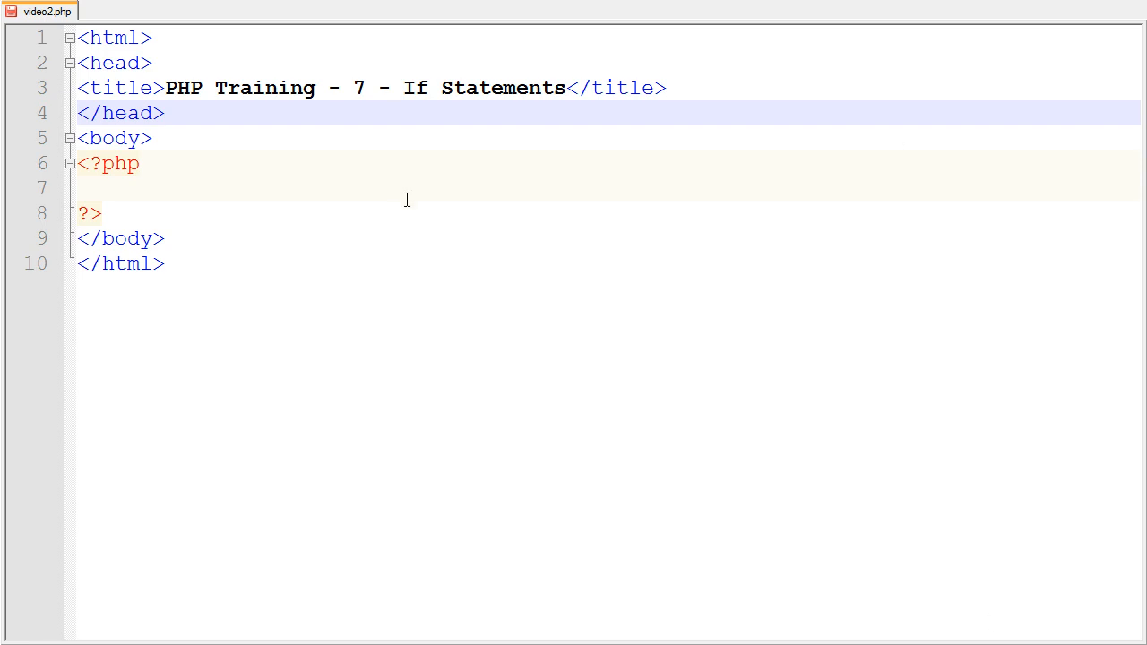
{"action": "mouse_move", "coordinate": [419, 183]}
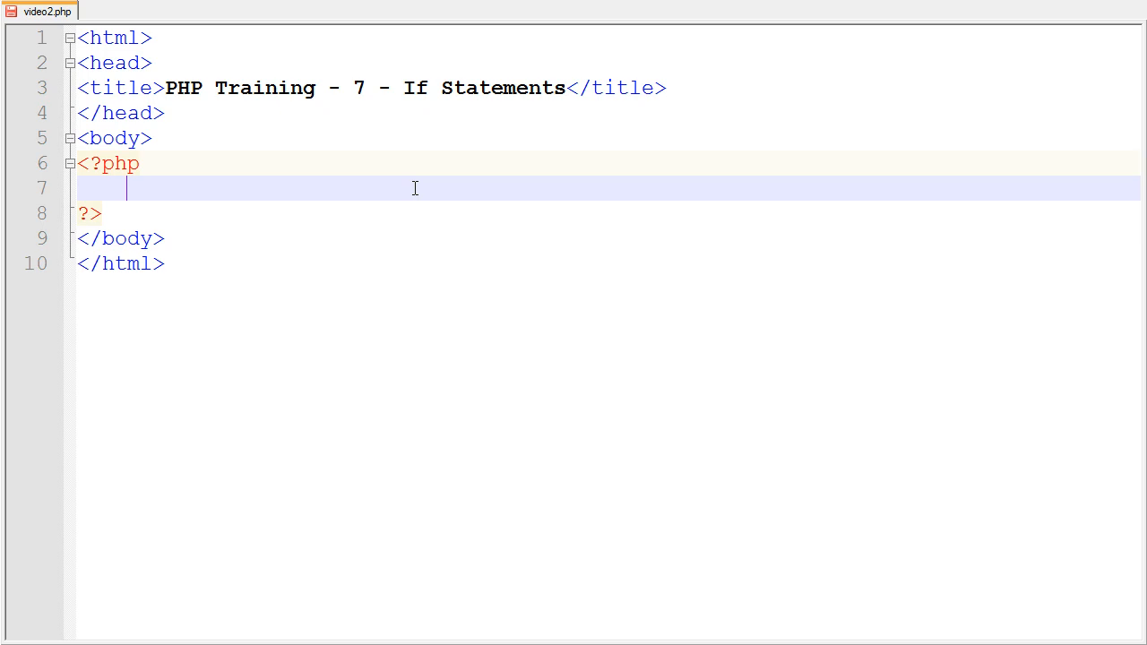
Declare $var1 = 5; and $var2 = 6; on separate lines inside the PHP block.
{"action": "type", "text": "$"}
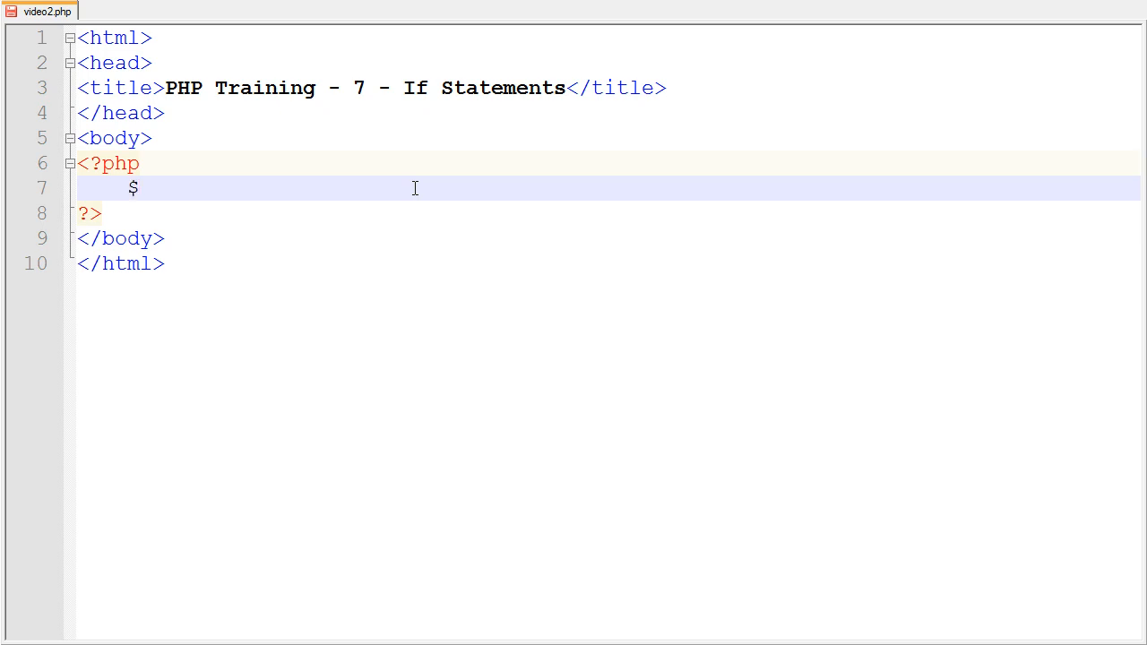
{"action": "type", "text": "var1 ="}
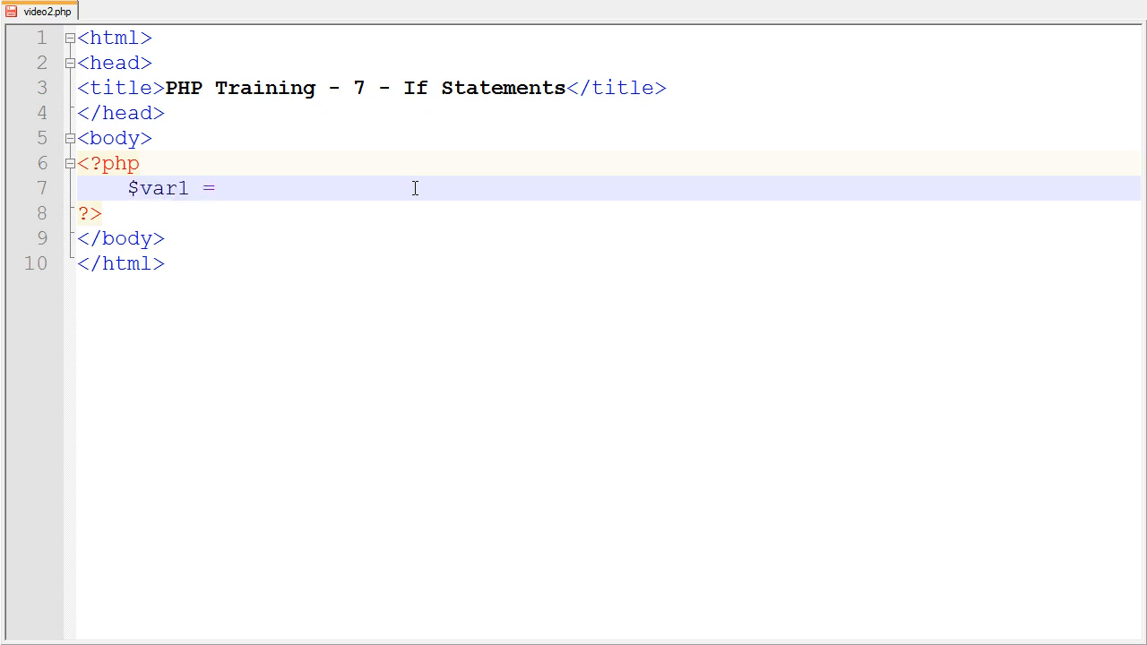
{"action": "type", "text": "5;"}
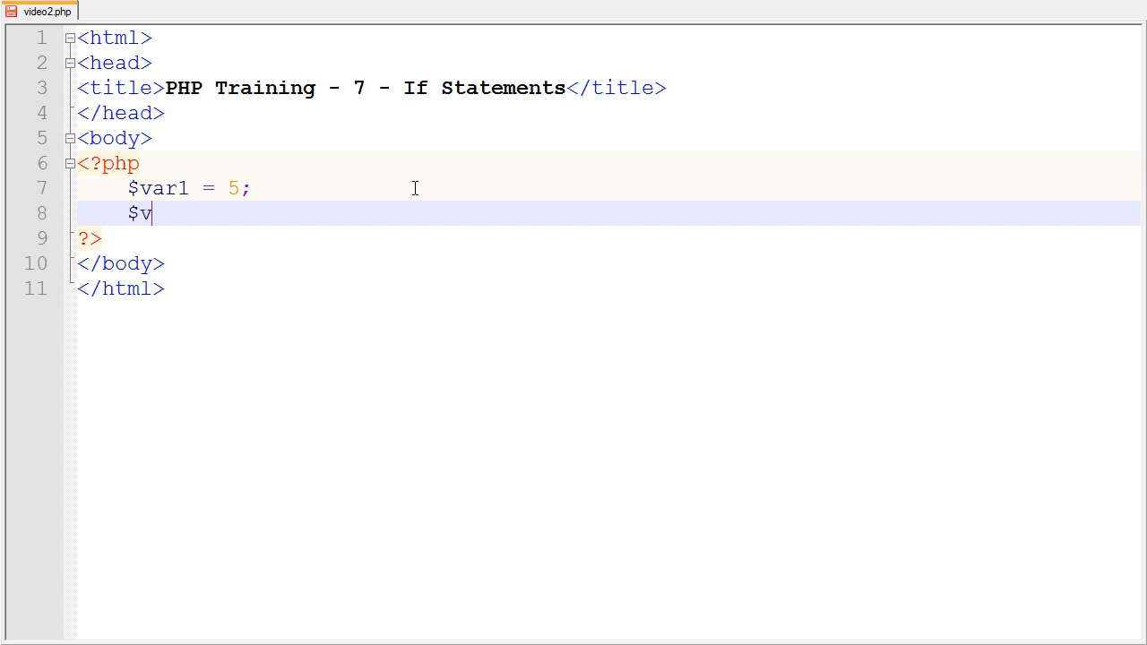
{"action": "type", "text": "ar2 ="}
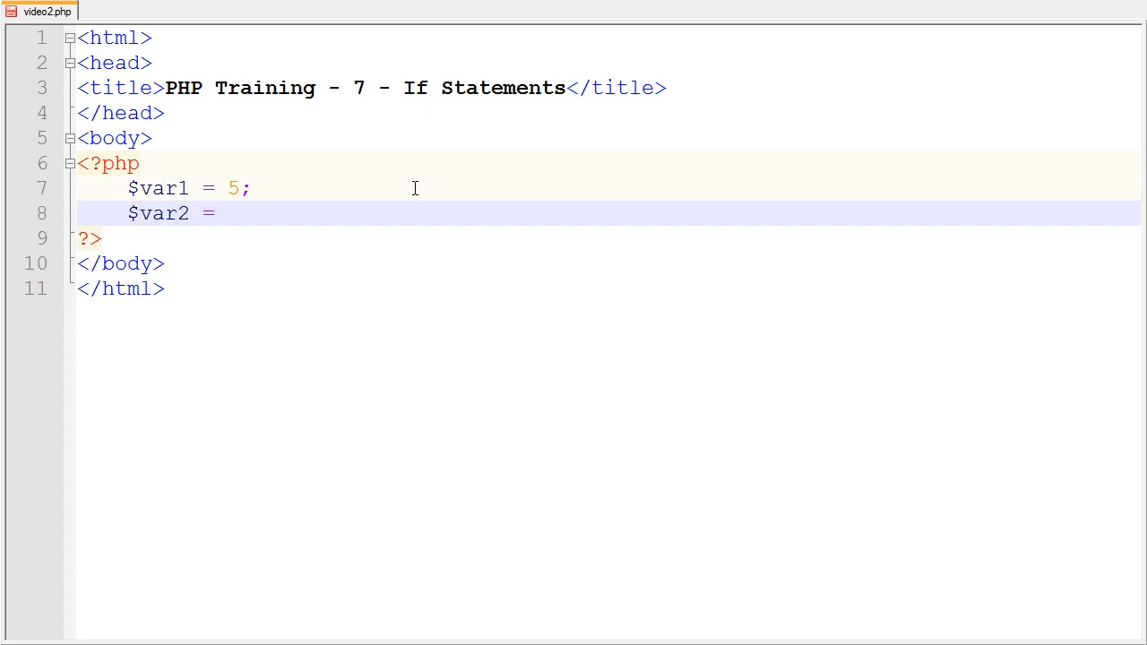
{"action": "type", "text": "6;"}
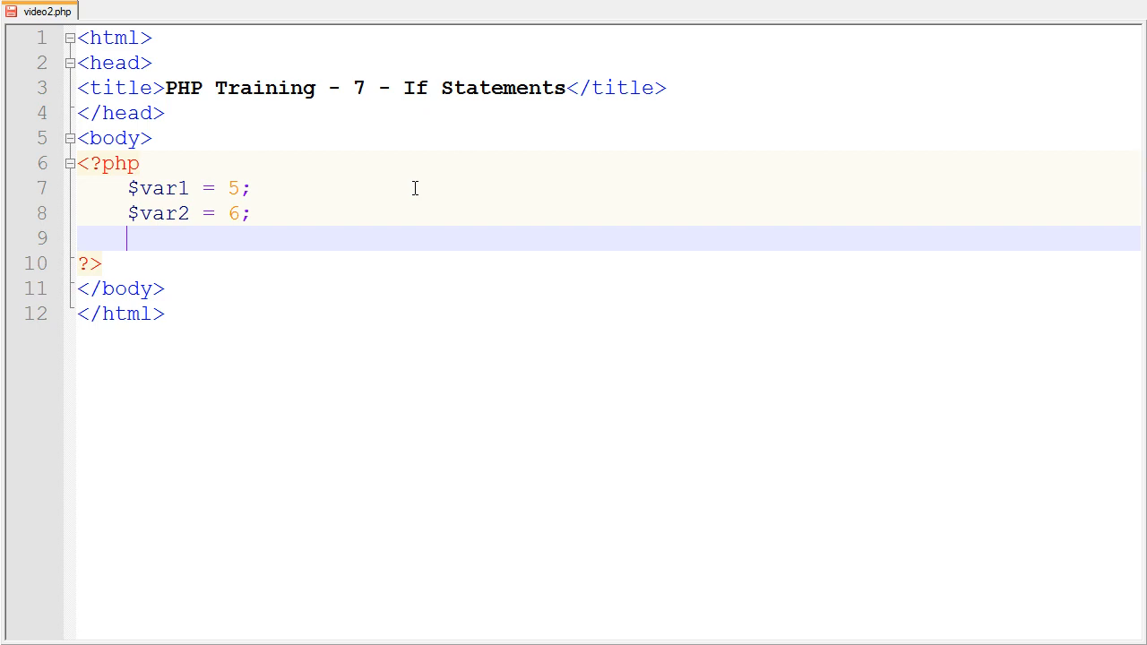
Write if( $var1 == $var2 ) below the variable declarations, with no body yet.
{"action": "type", "text": "if"}
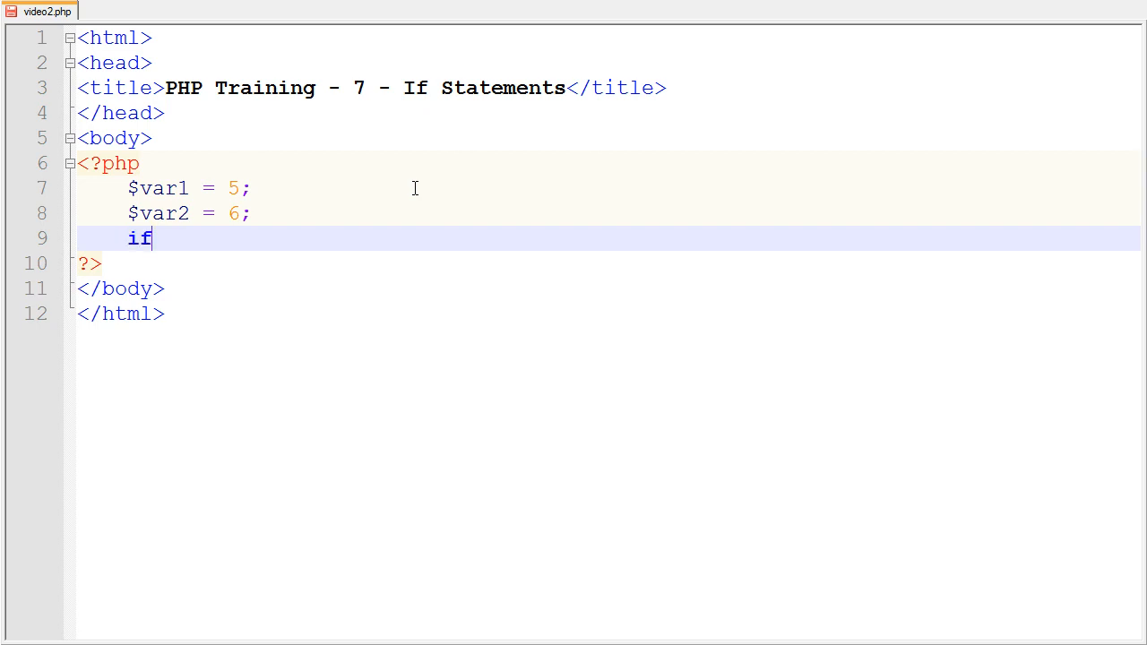
{"action": "type", "text": "("}
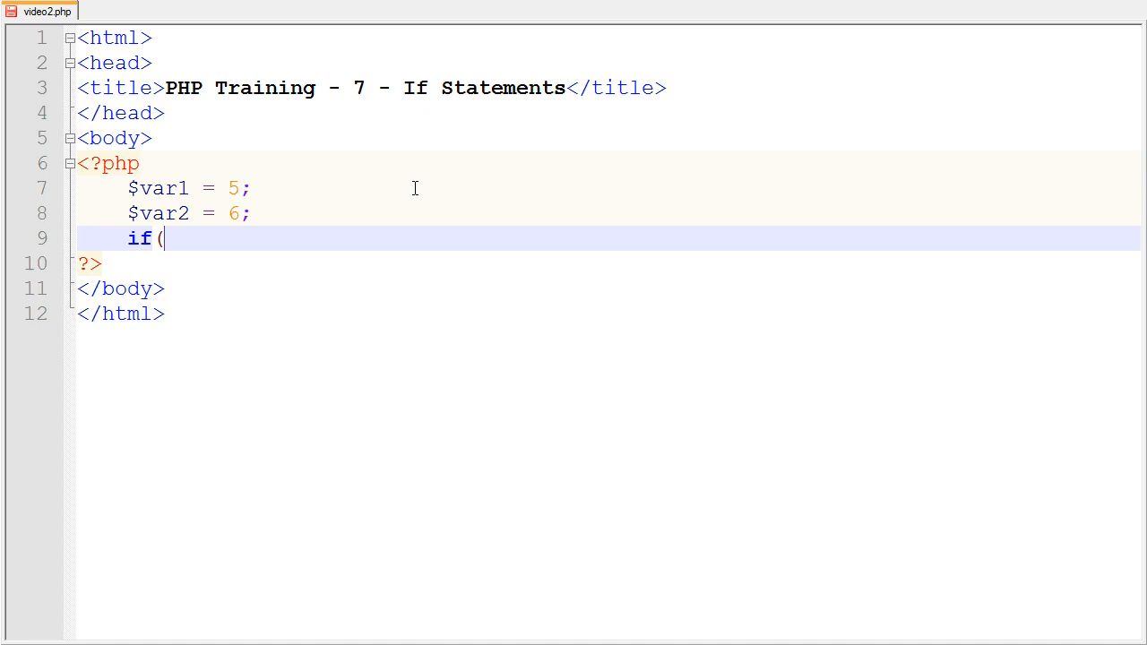
{"action": "type", "text": ")"}
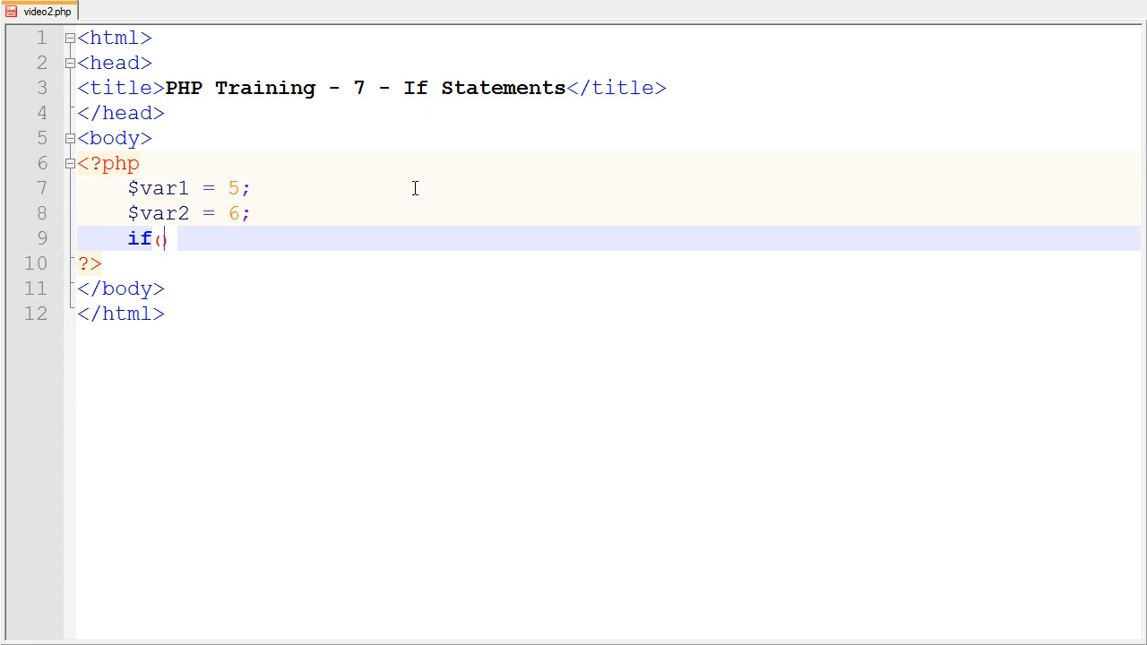
{"action": "type", "text": "$"}
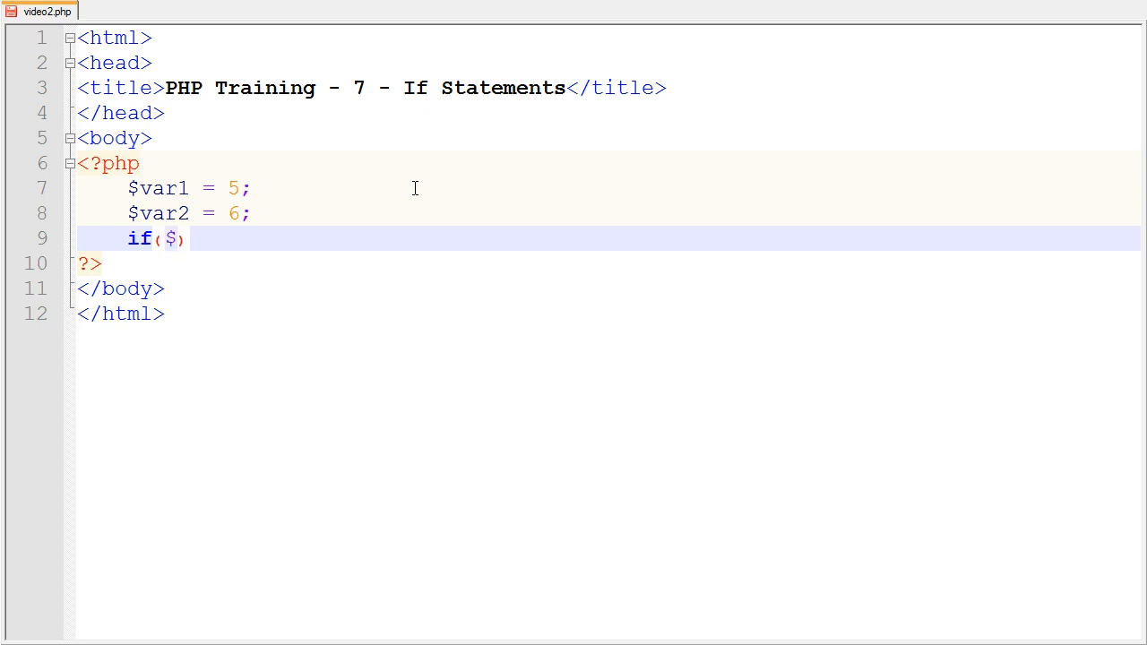
{"action": "type", "text": "var1 =="}
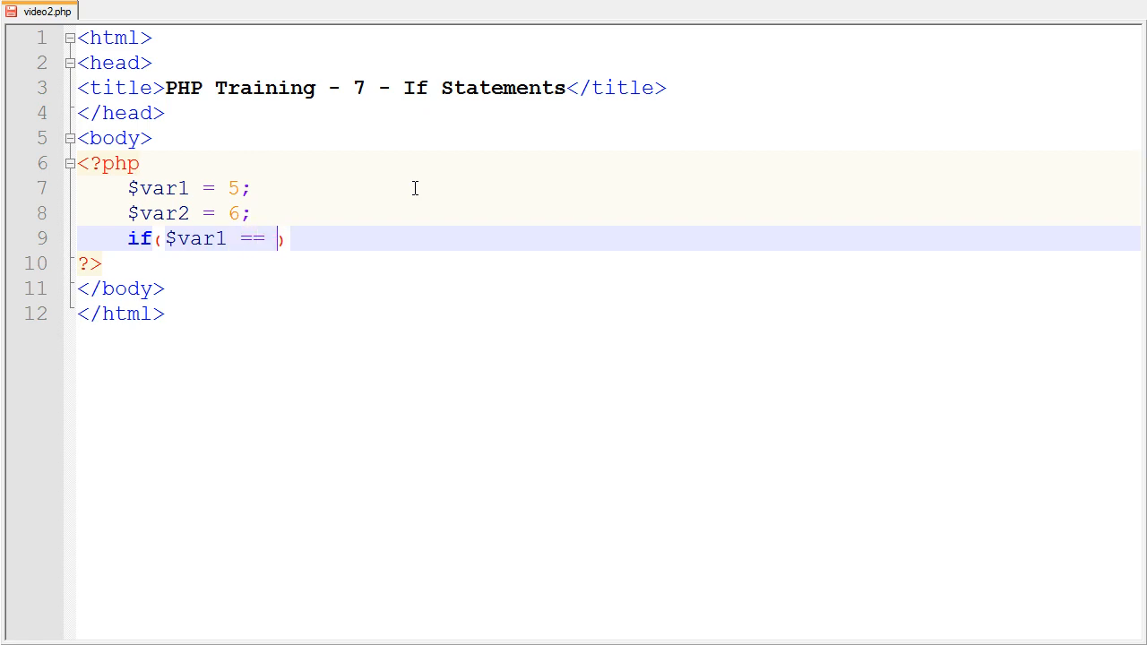
{"action": "type", "text": "$var2"}
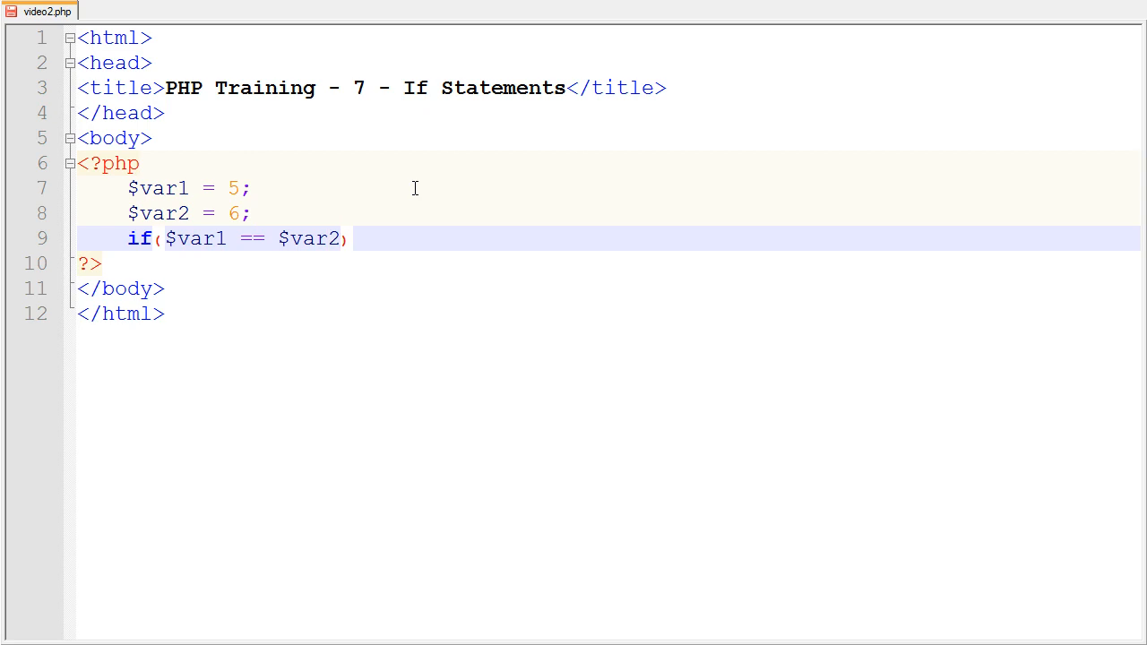
{"action": "mouse_move", "coordinate": [251, 240]}
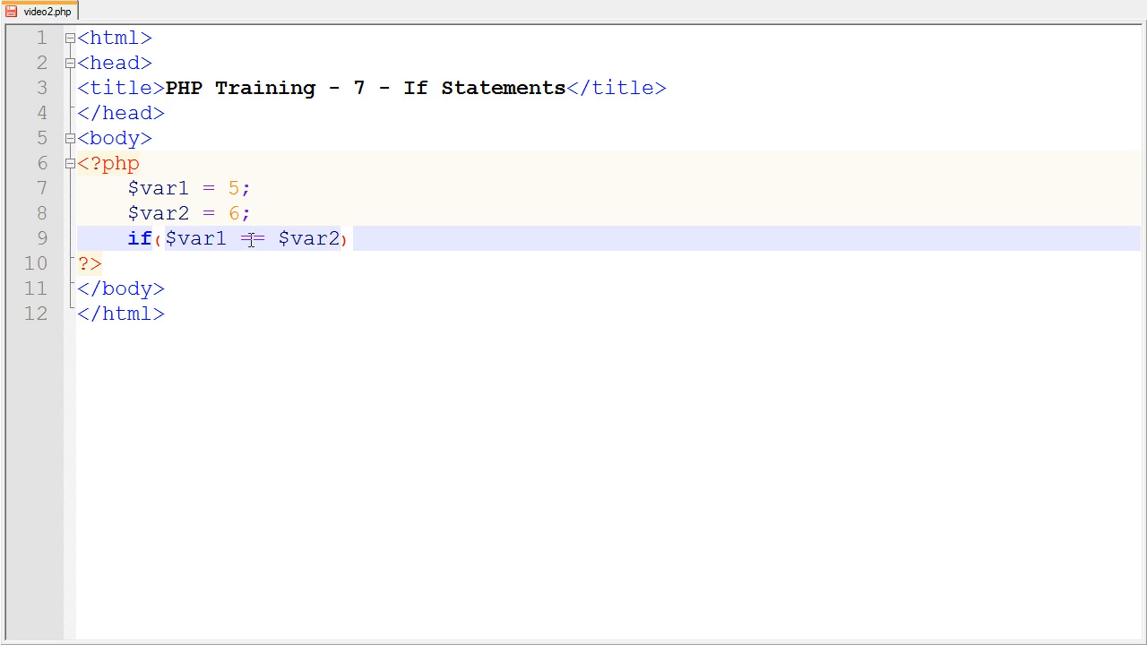
{"action": "type", "text": "="}
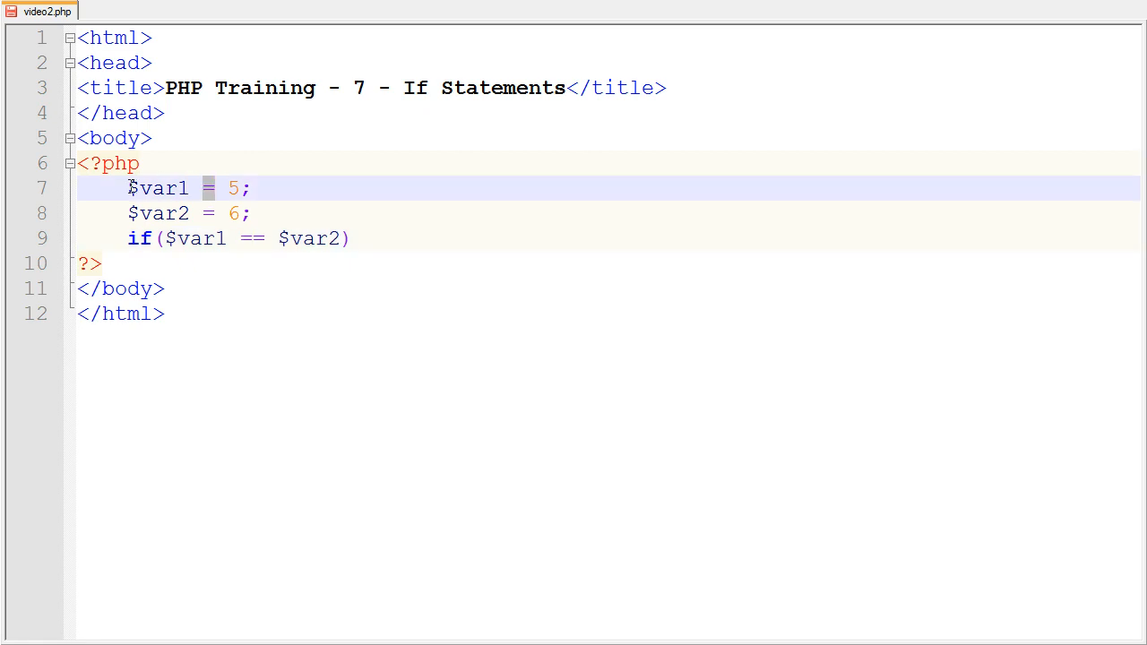
{"action": "double_click", "coordinate": [233, 188]}
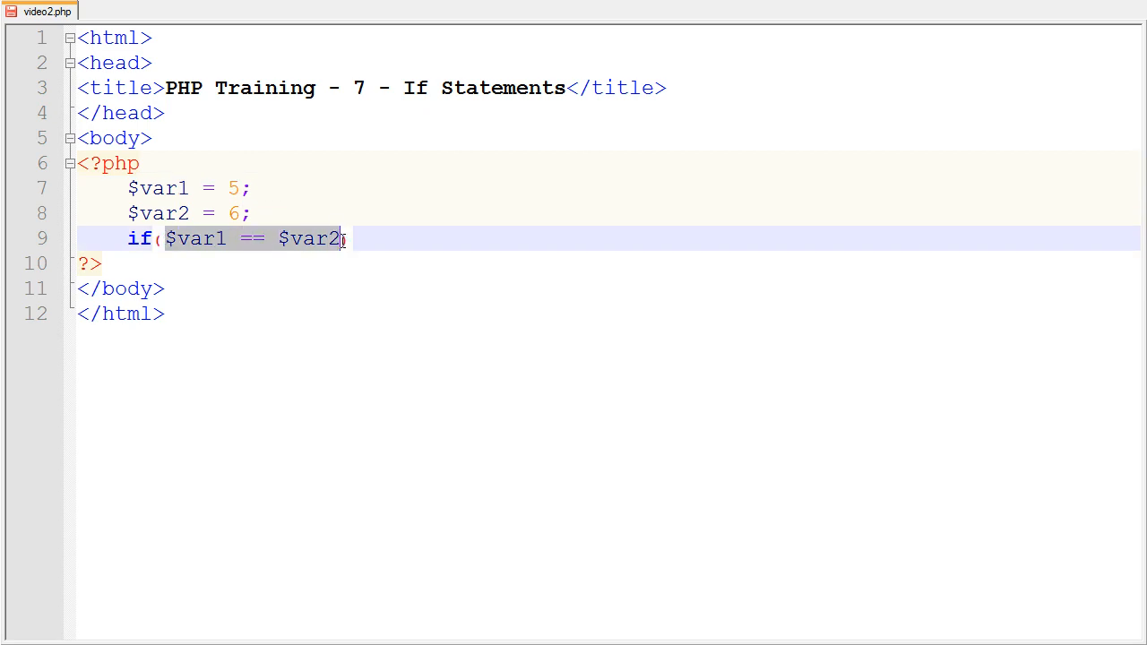
{"action": "type", "text": ")"}
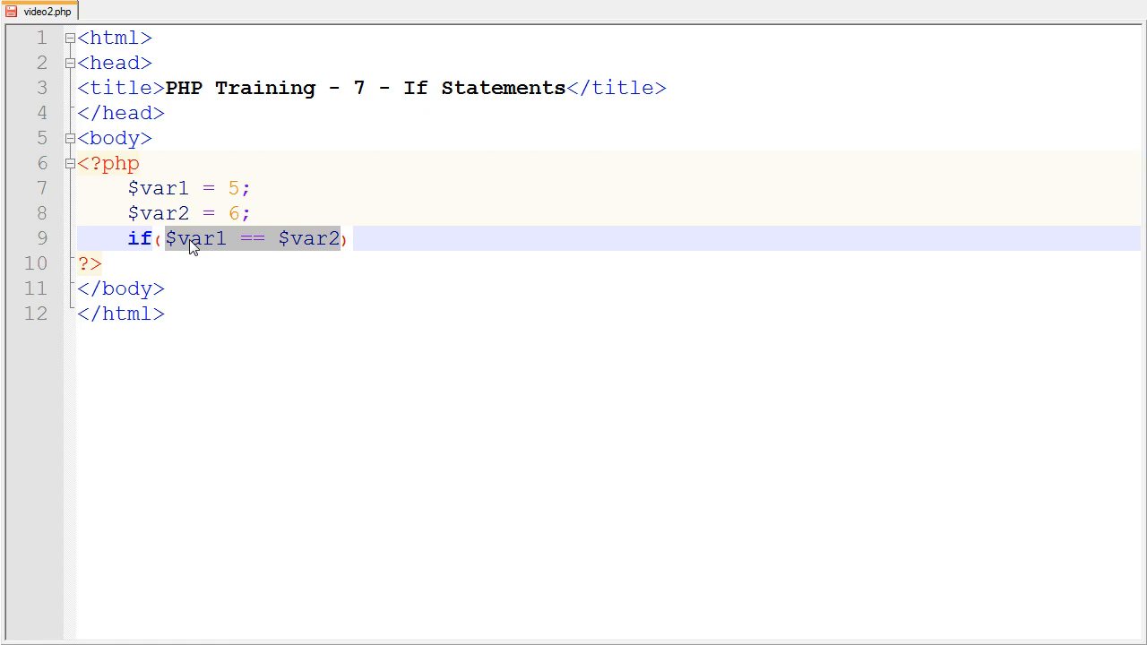
{"action": "left_click", "coordinate": [255, 238]}
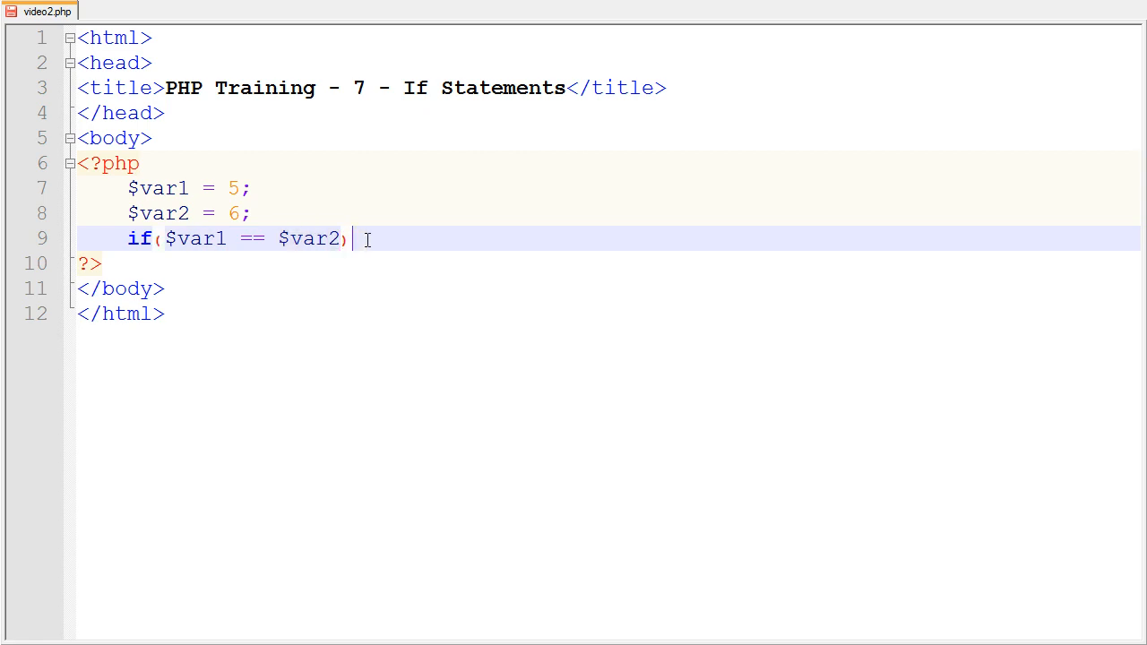
{"action": "mouse_move", "coordinate": [411, 238]}
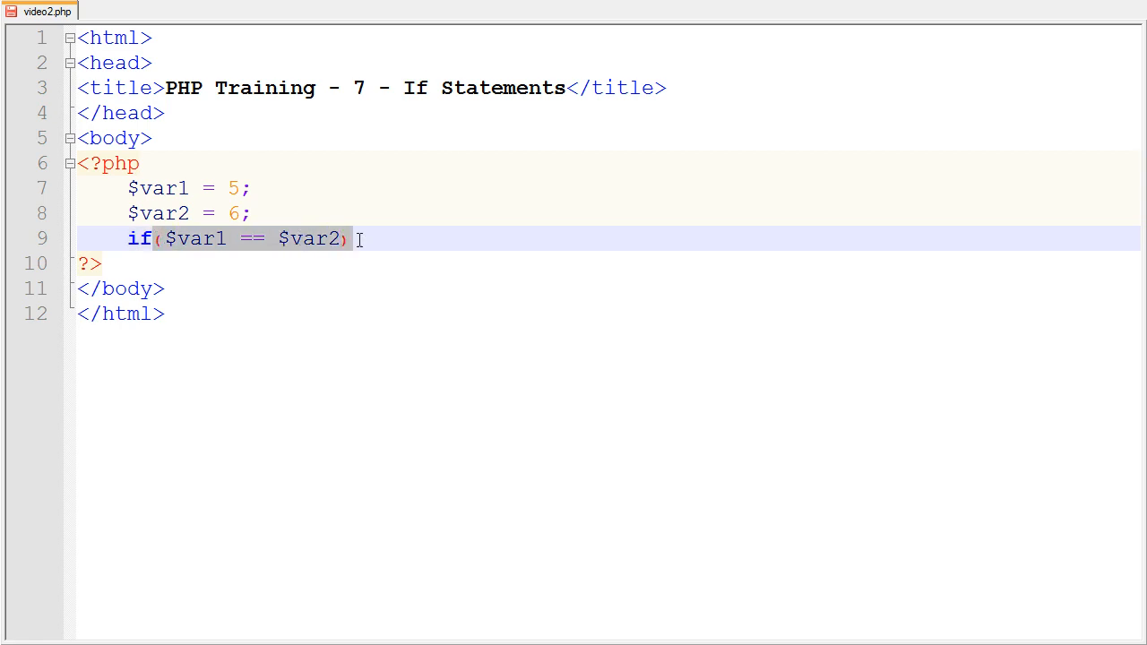
{"action": "mouse_move", "coordinate": [405, 240]}
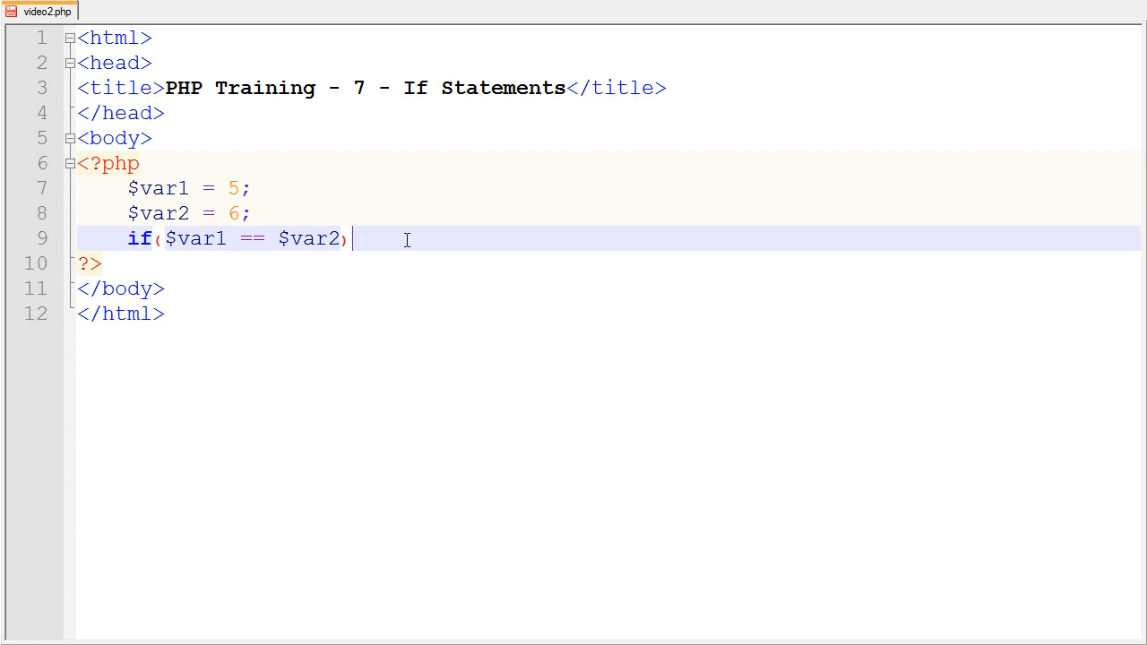
Add opening and closing braces with blank lines for the if body.
{"action": "key", "text": "Return"}
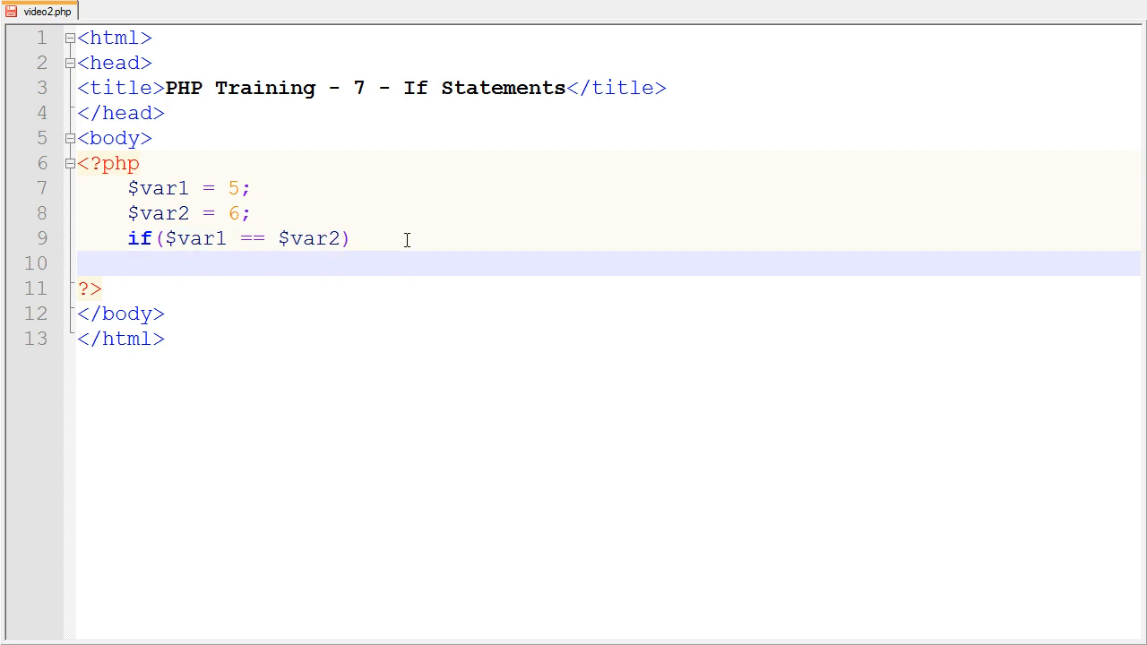
{"action": "type", "text": "{"}
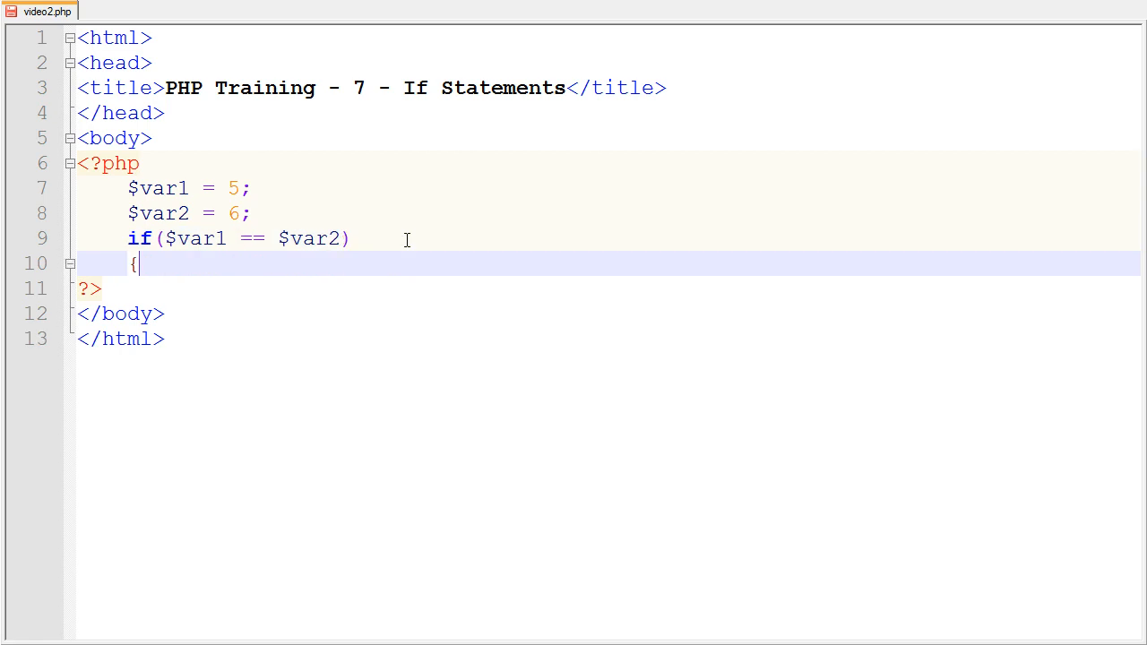
{"action": "key", "text": "Enter"}
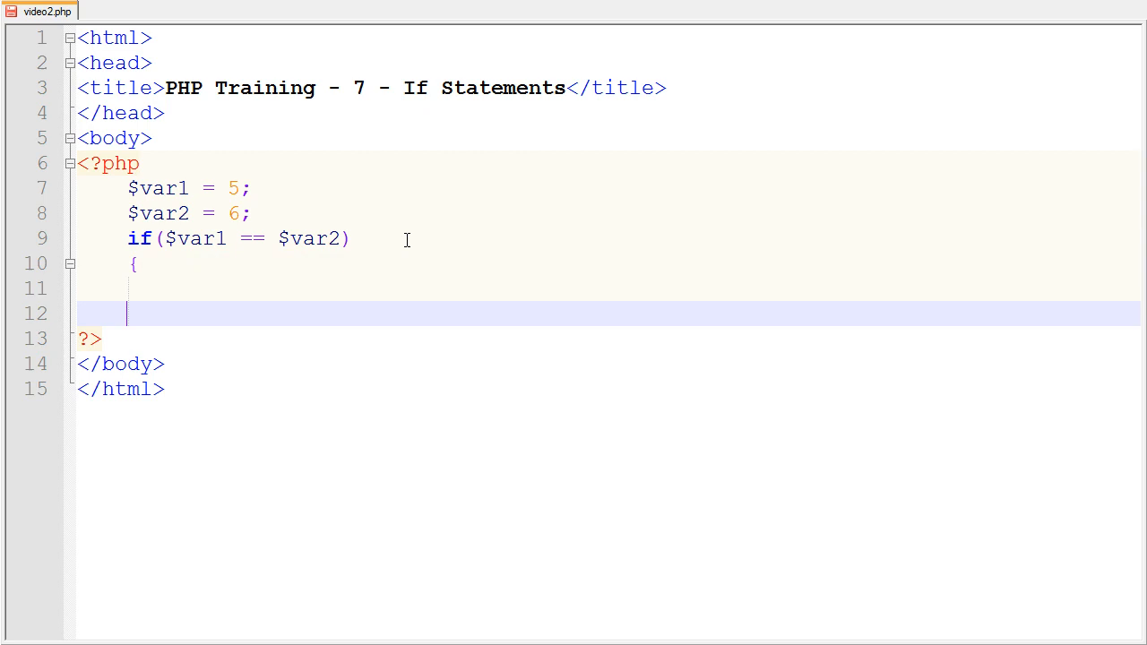
{"action": "type", "text": "}"}
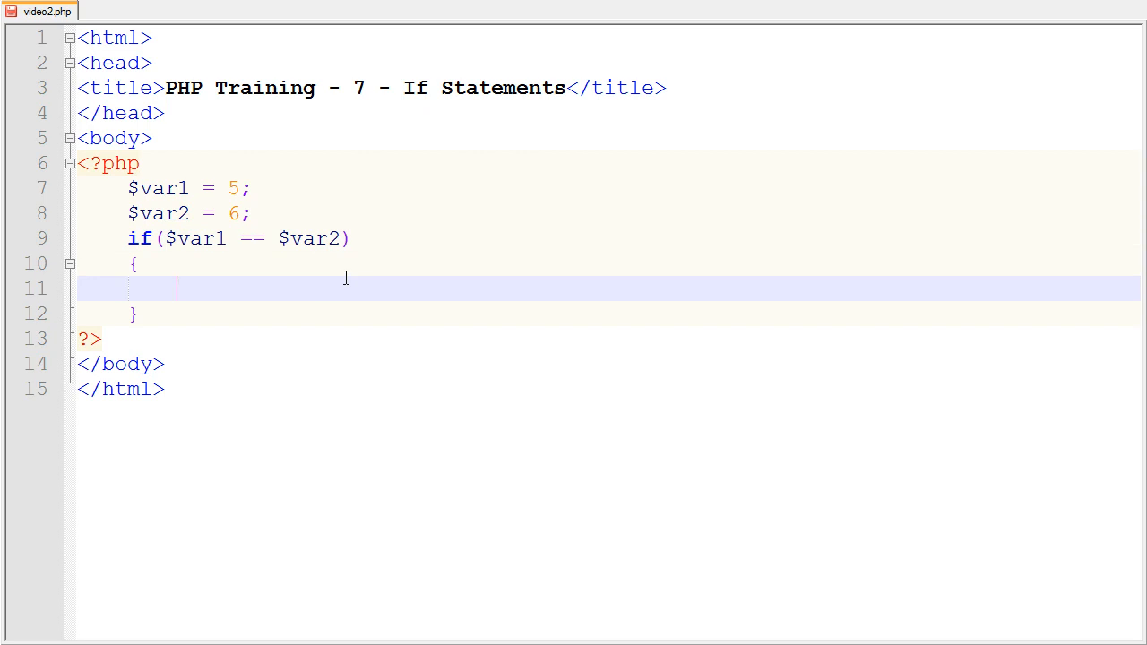
Echo "This statement is true!!!" inside the if block, adding extra exclamation marks.
{"action": "type", "text": "echo \""}
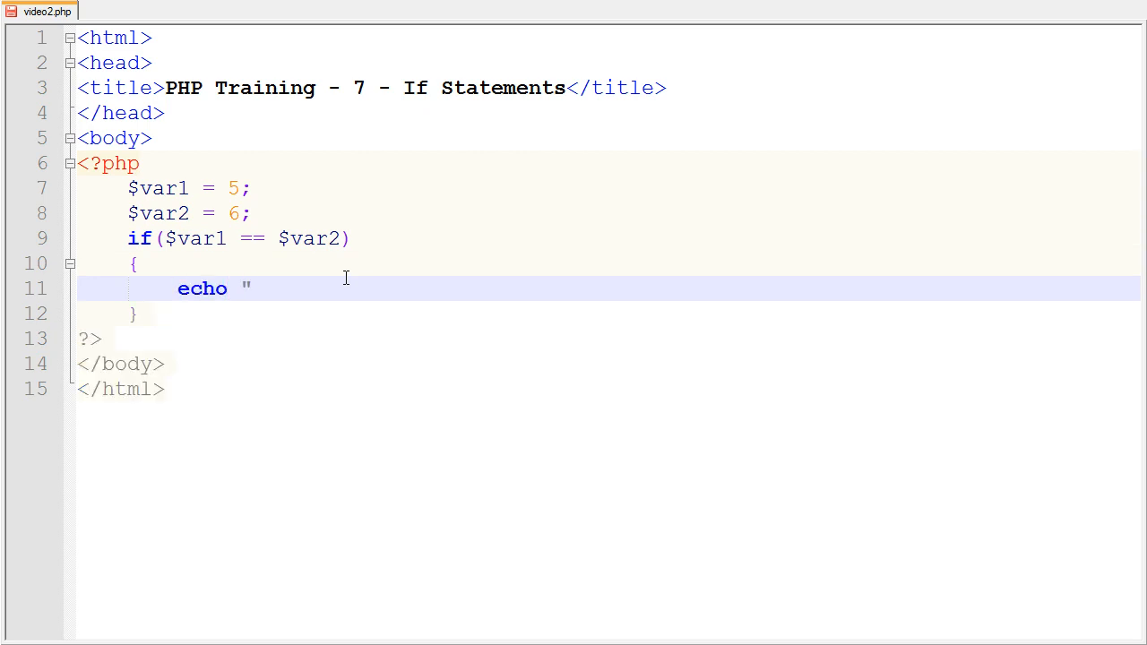
{"action": "type", "text": "This"}
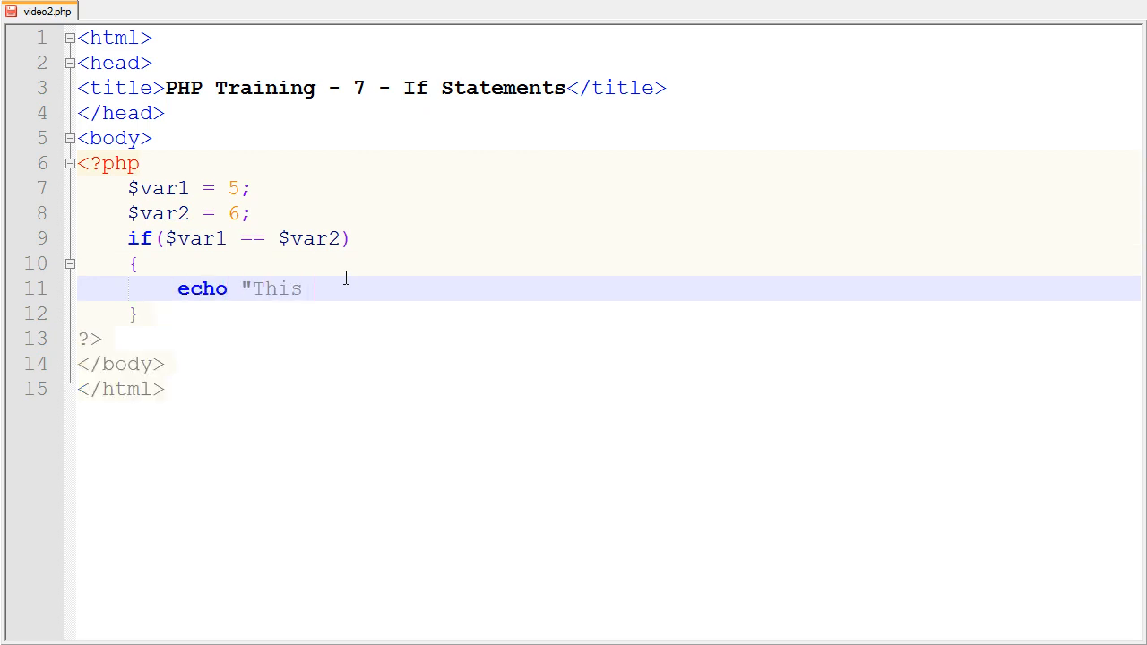
{"action": "type", "text": "statement is true!!!!!!!!!"}
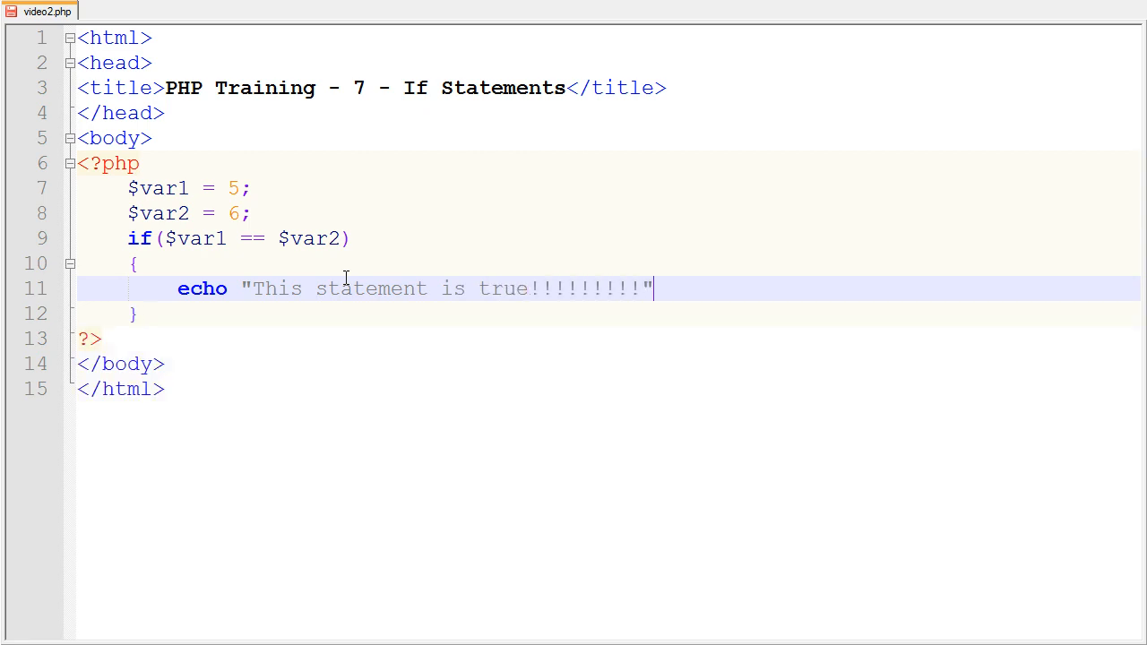
{"action": "type", "text": ";"}
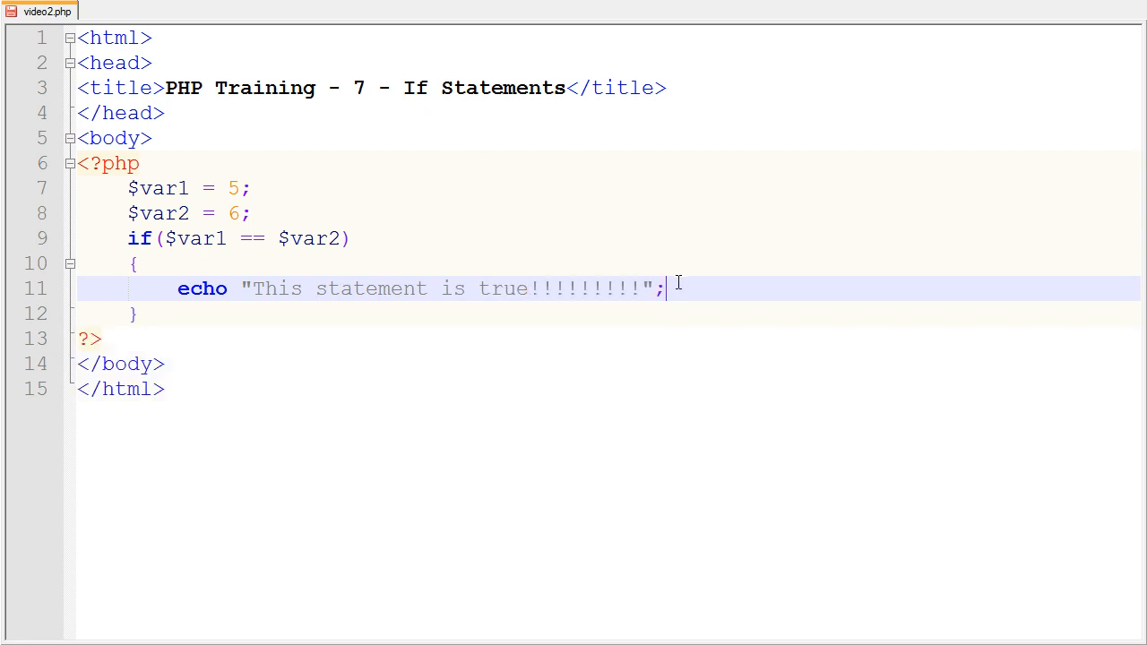
{"action": "mouse_move", "coordinate": [122, 236]}
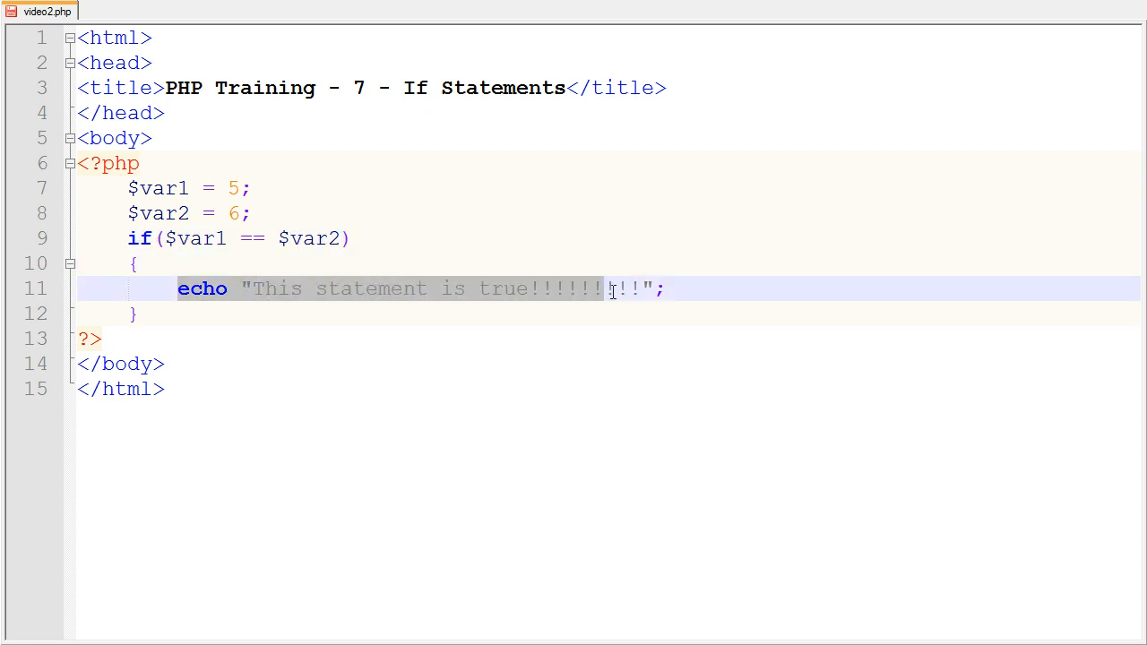
{"action": "type", "text": "!!!"}
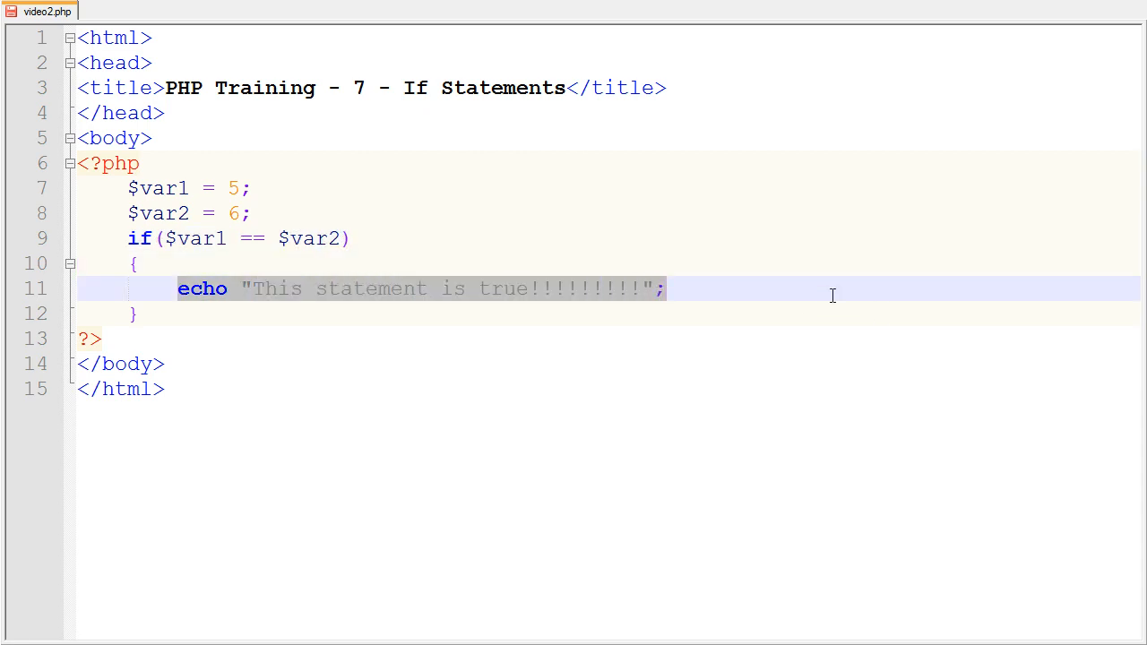
{"action": "left_click", "coordinate": [839, 278]}
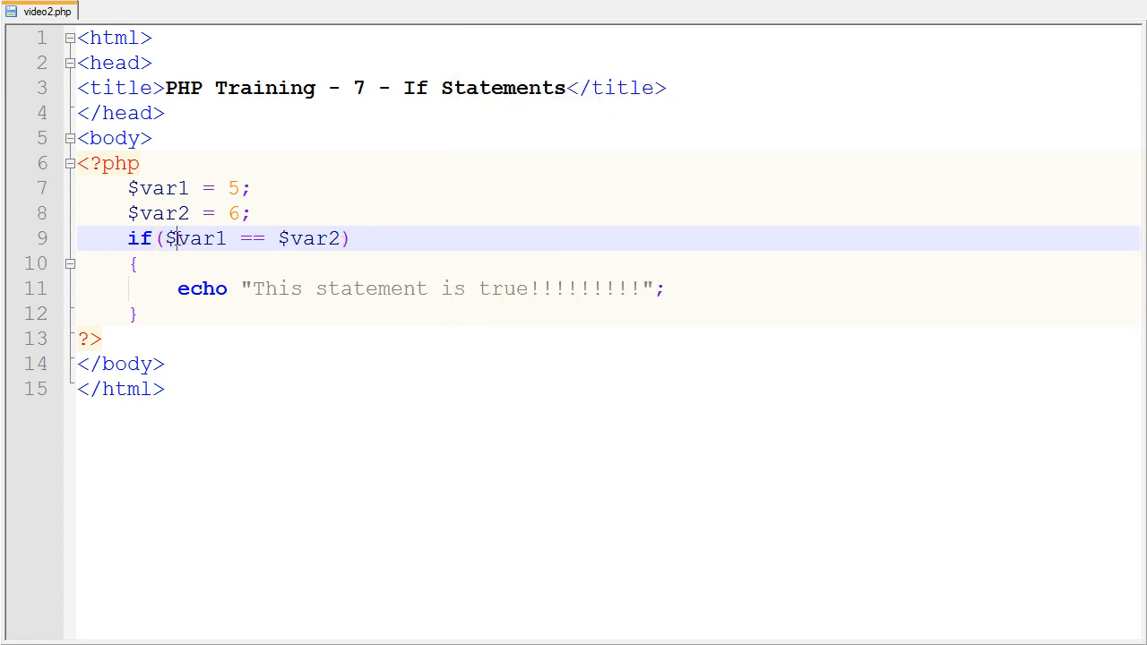
Change $var2 to 5 so it equals $var1 and reload video2.php in Chrome.
{"action": "left_click", "coordinate": [237, 213]}
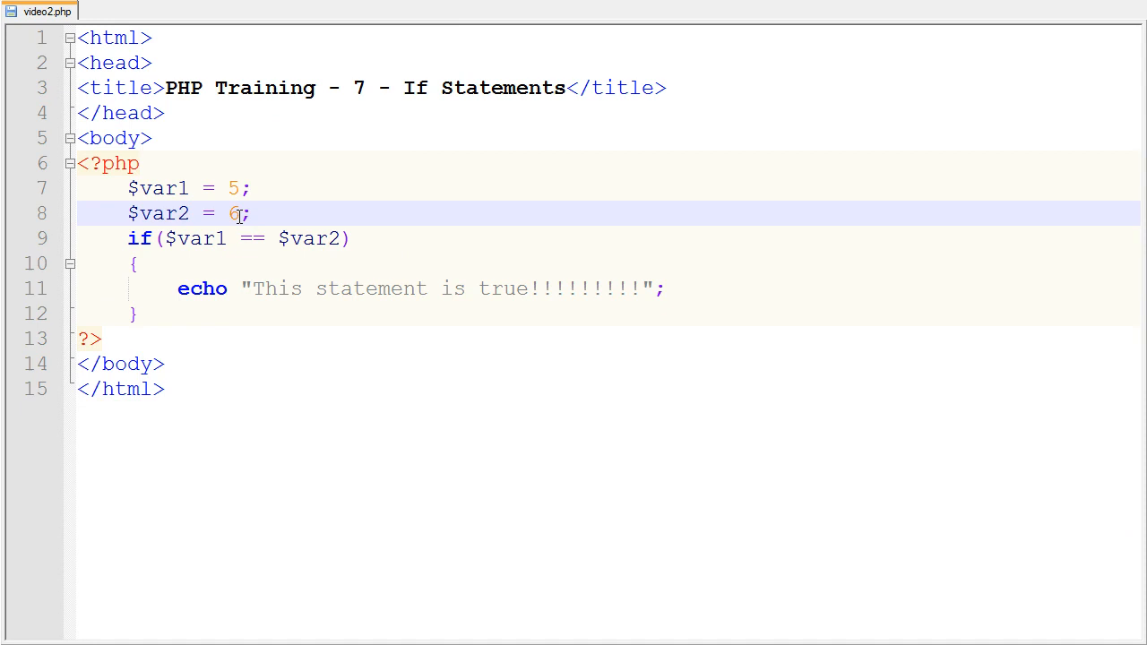
{"action": "type", "text": "5"}
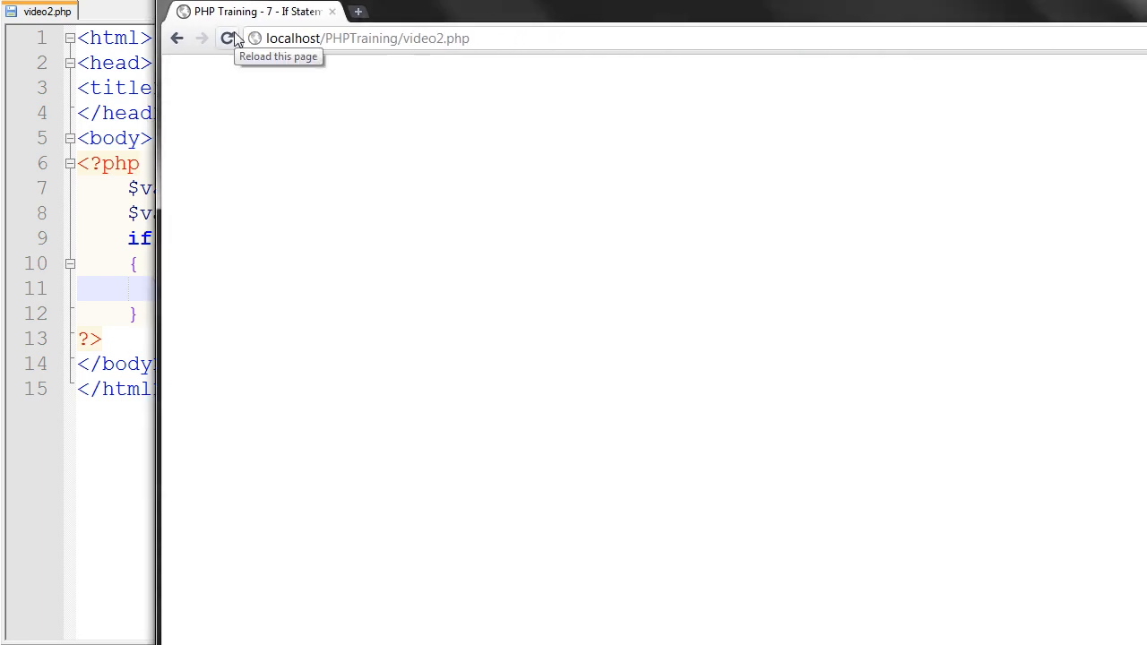
{"action": "left_click", "coordinate": [226, 38]}
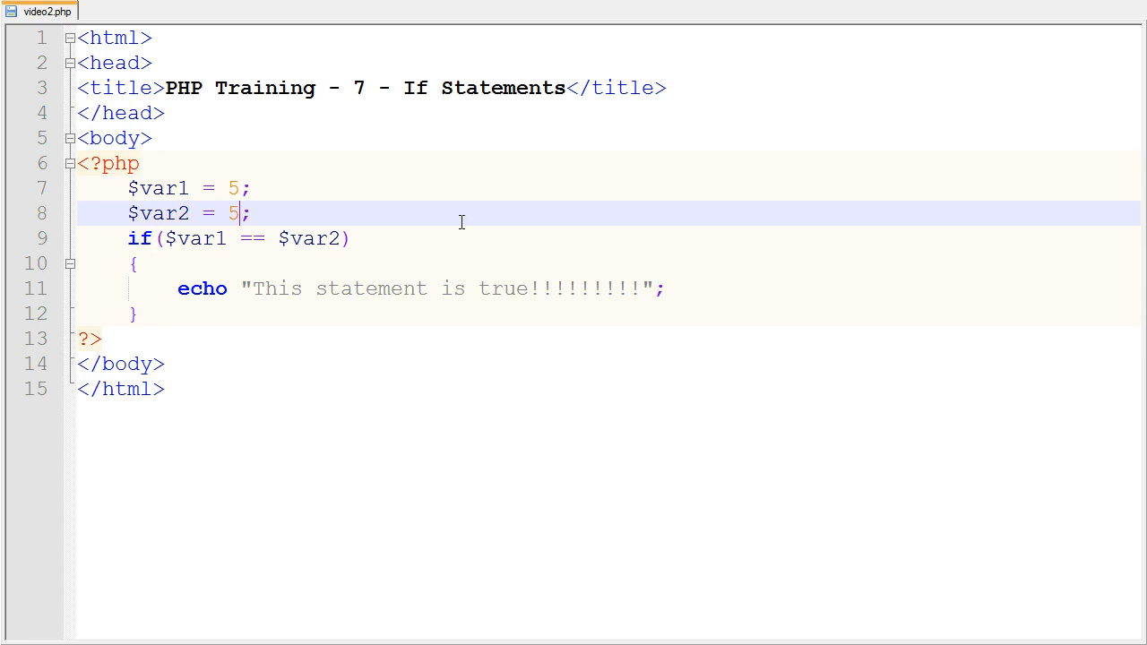
Change $var2 to 9 and load localhost/PHPTraining/video2.php in a new Chrome tab.
{"action": "key", "text": "backspace"}
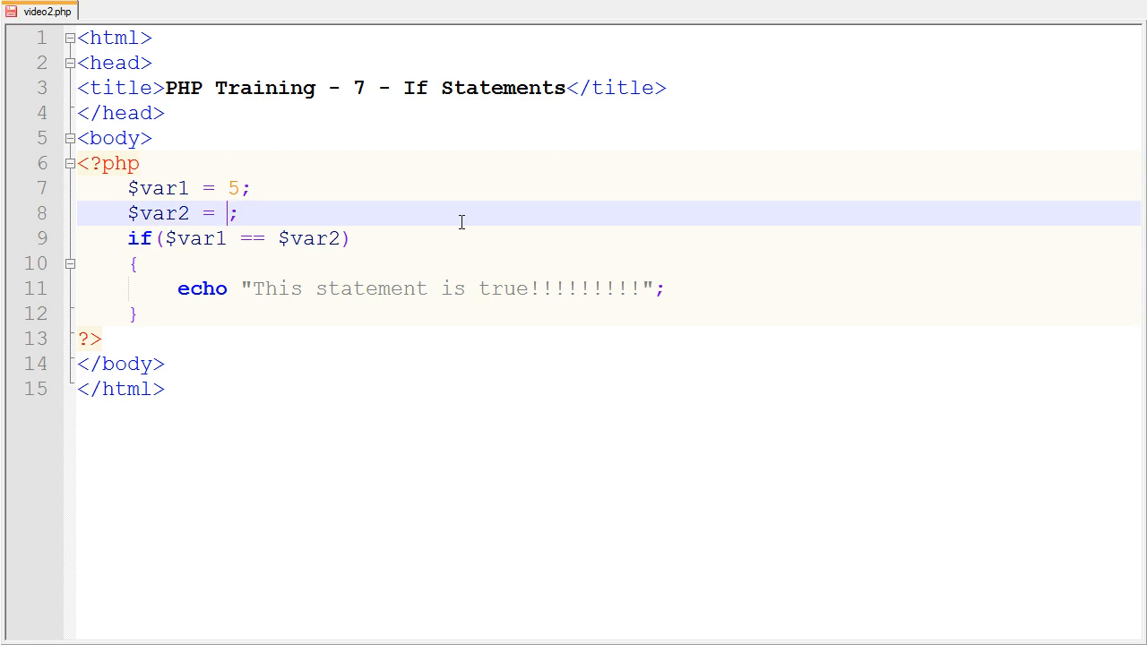
{"action": "type", "text": "9"}
{"action": "type", "text": "localhost/PHPTraining/inde"}
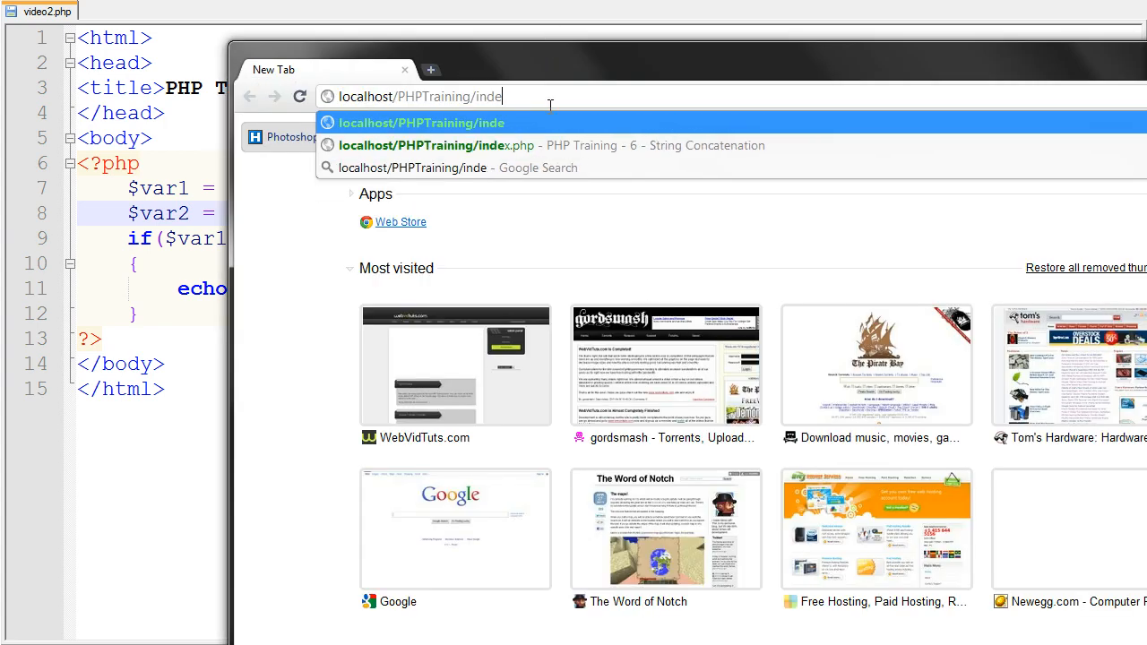
{"action": "type", "text": "video2.php"}
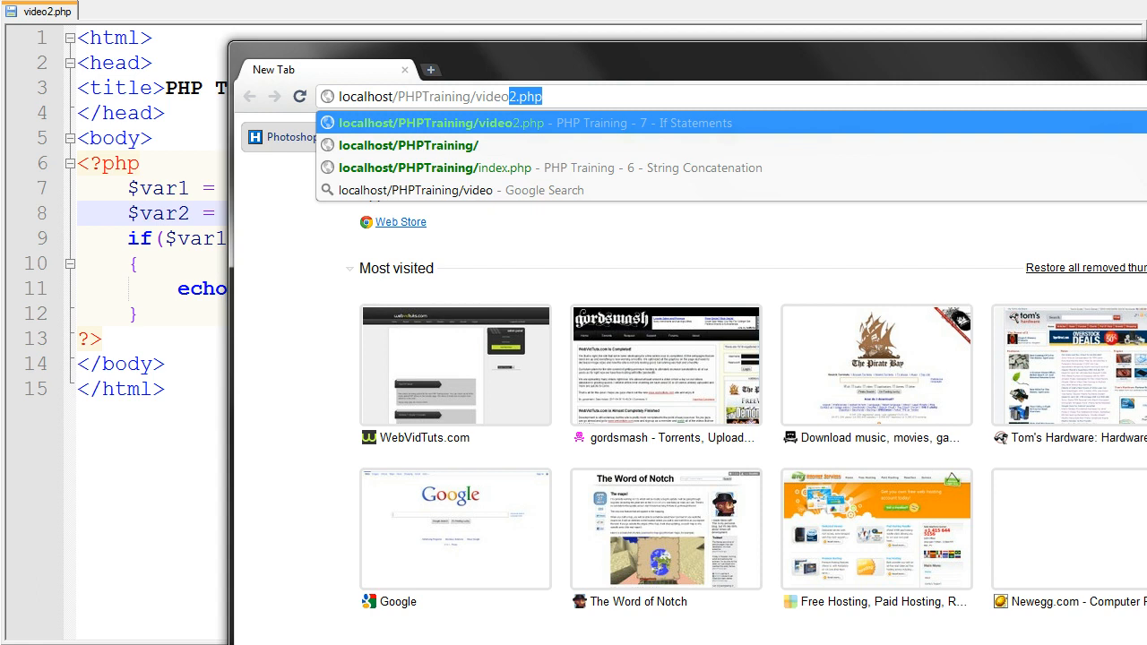
{"action": "left_click", "coordinate": [534, 122]}
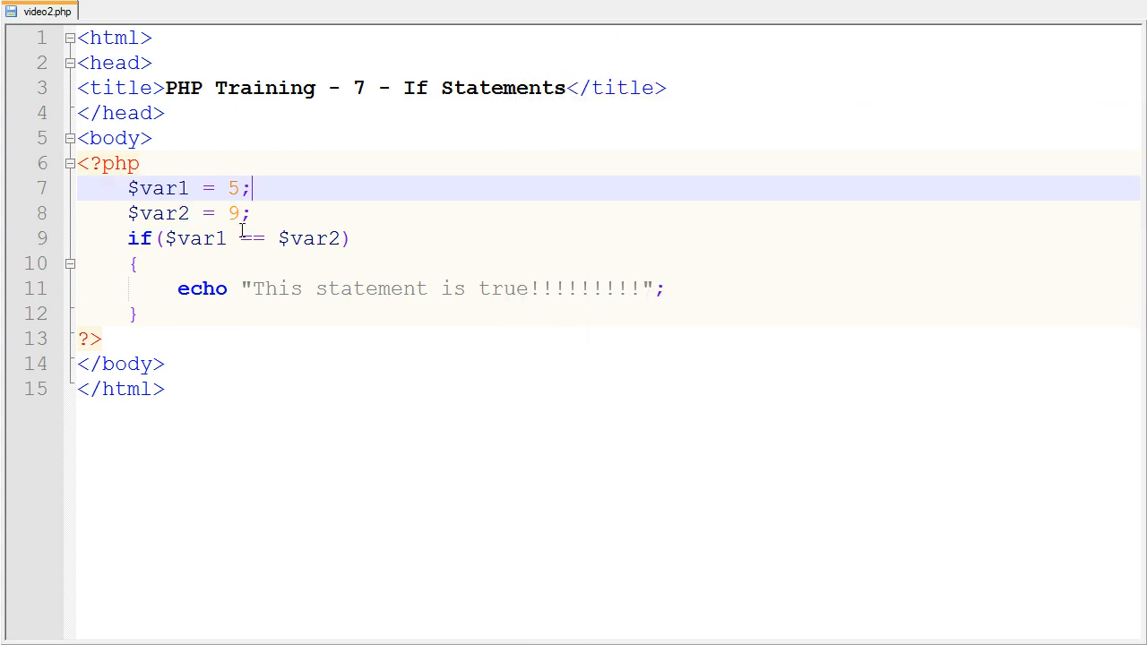
Change the condition operator from == to < and reload the page to test it.
{"action": "key", "text": "Backspace"}
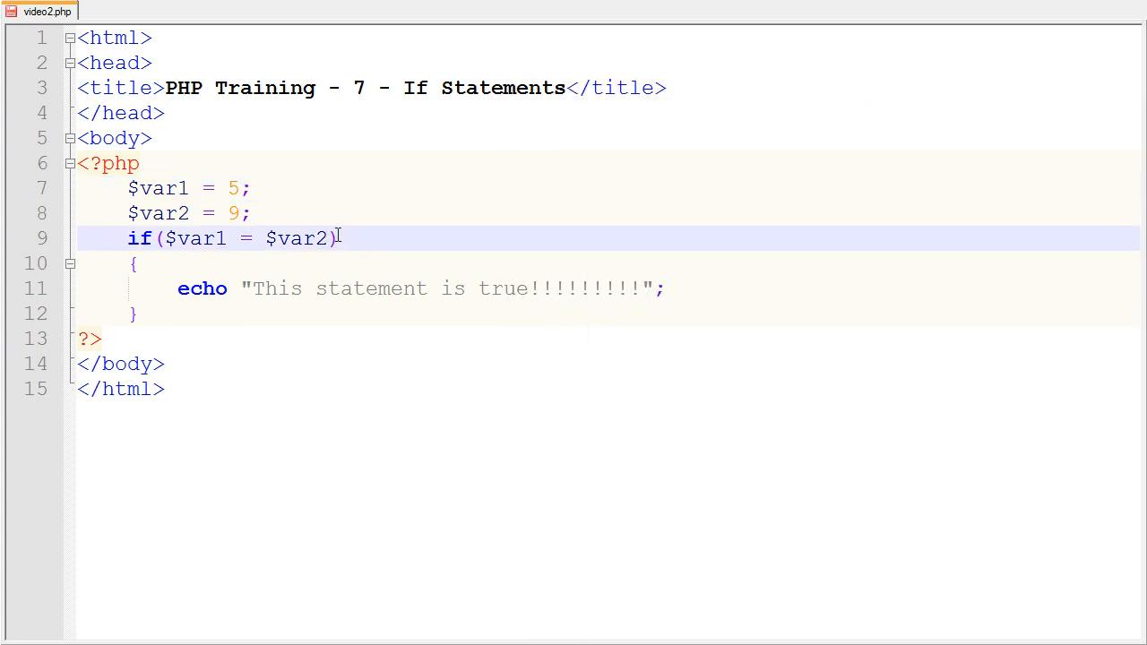
{"action": "type", "text": ">"}
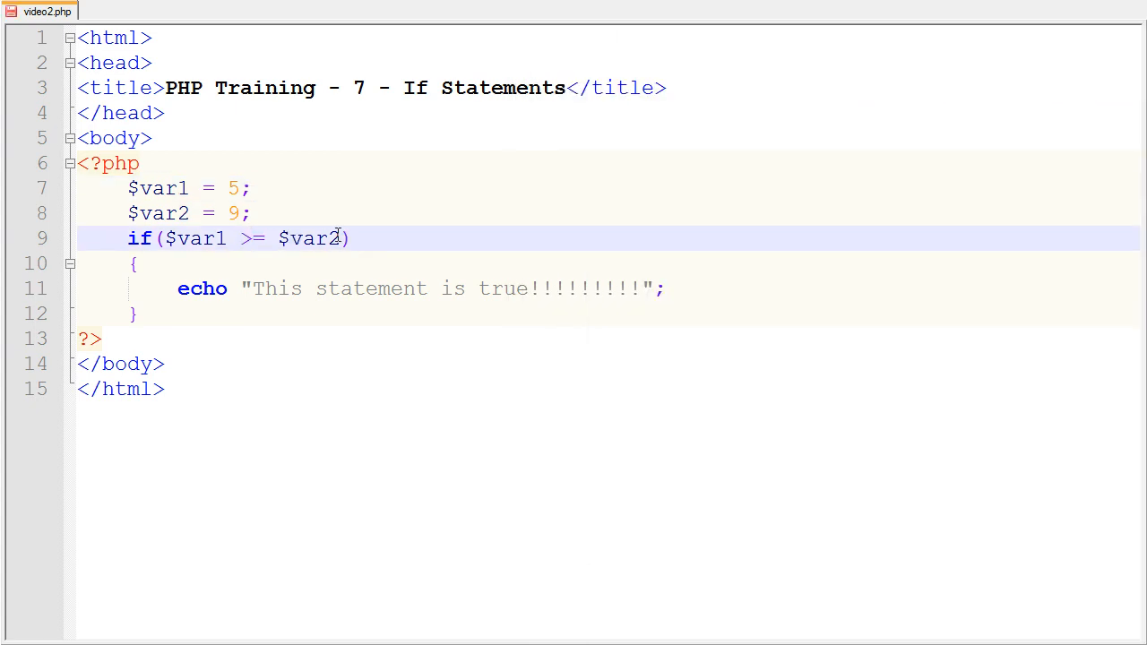
{"action": "key", "text": "Backspace"}
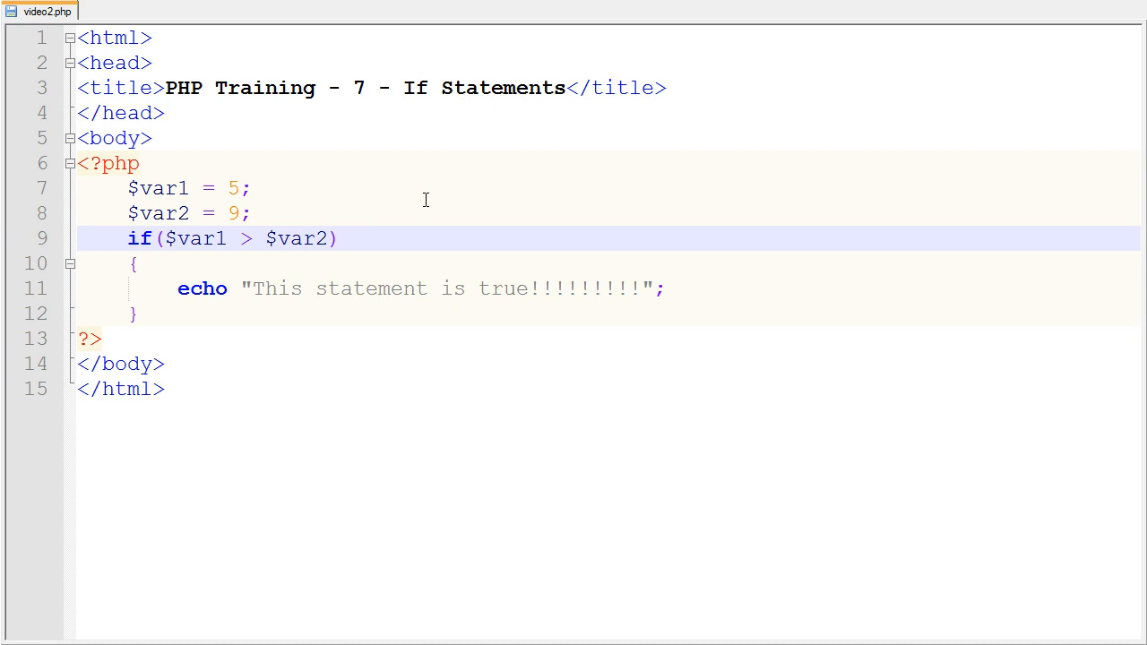
{"action": "type", "text": "<"}
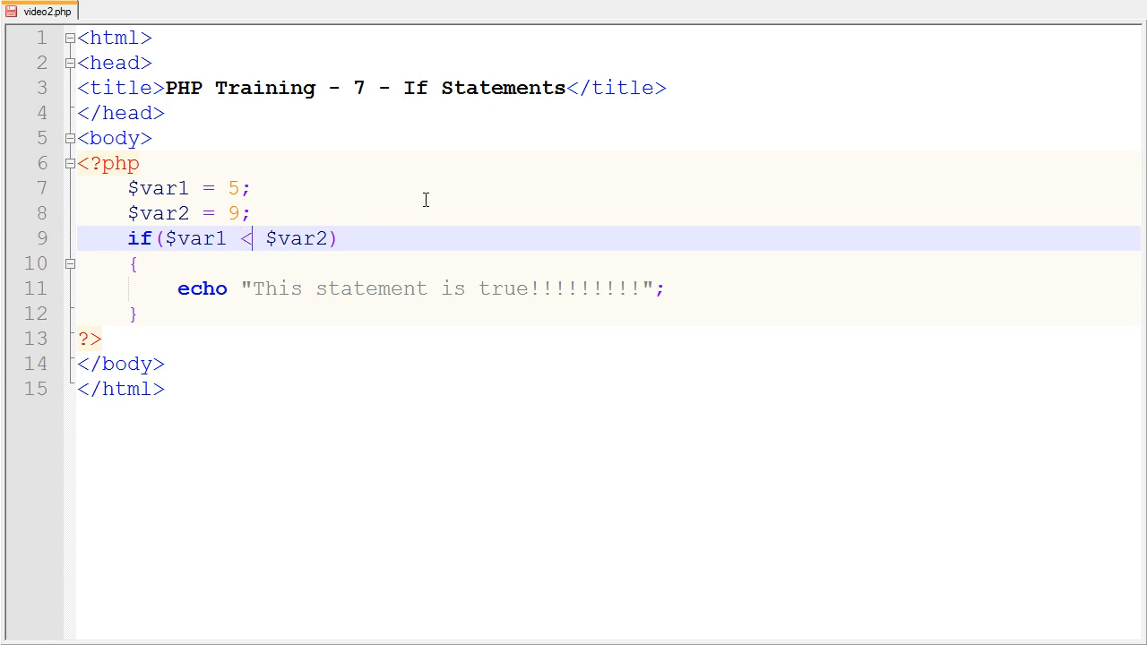
{"action": "mouse_move", "coordinate": [1053, 156]}
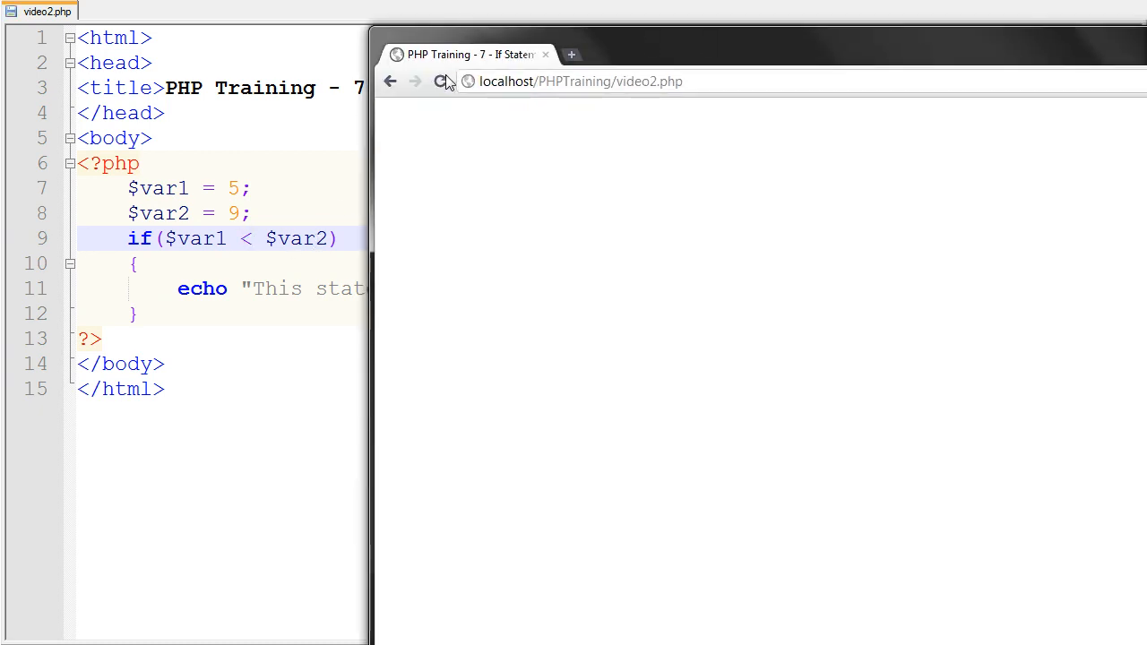
{"action": "left_click", "coordinate": [441, 83]}
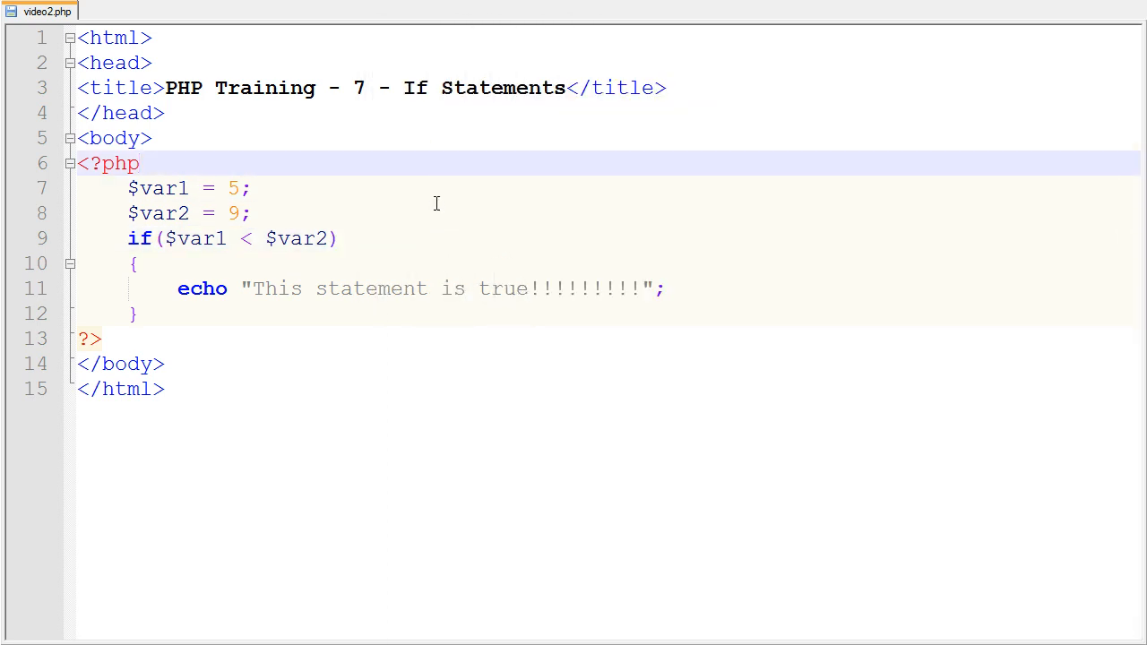
Set $var1 to 9 and change the condition to $var1 >= $var2.
{"action": "left_click", "coordinate": [358, 236]}
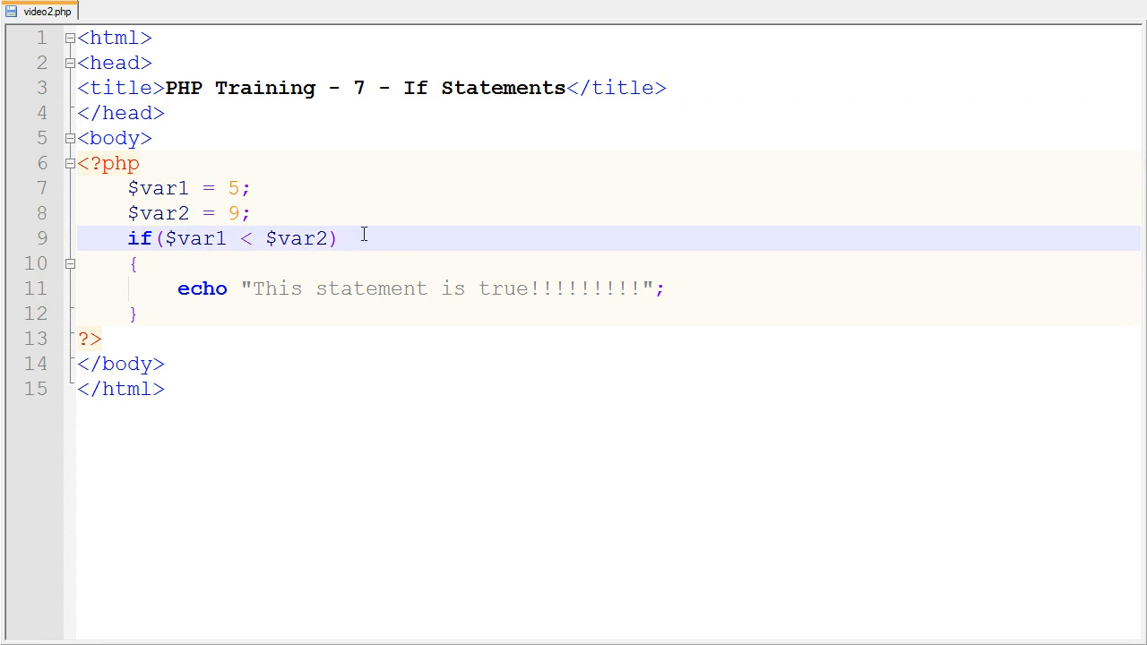
{"action": "type", "text": "="}
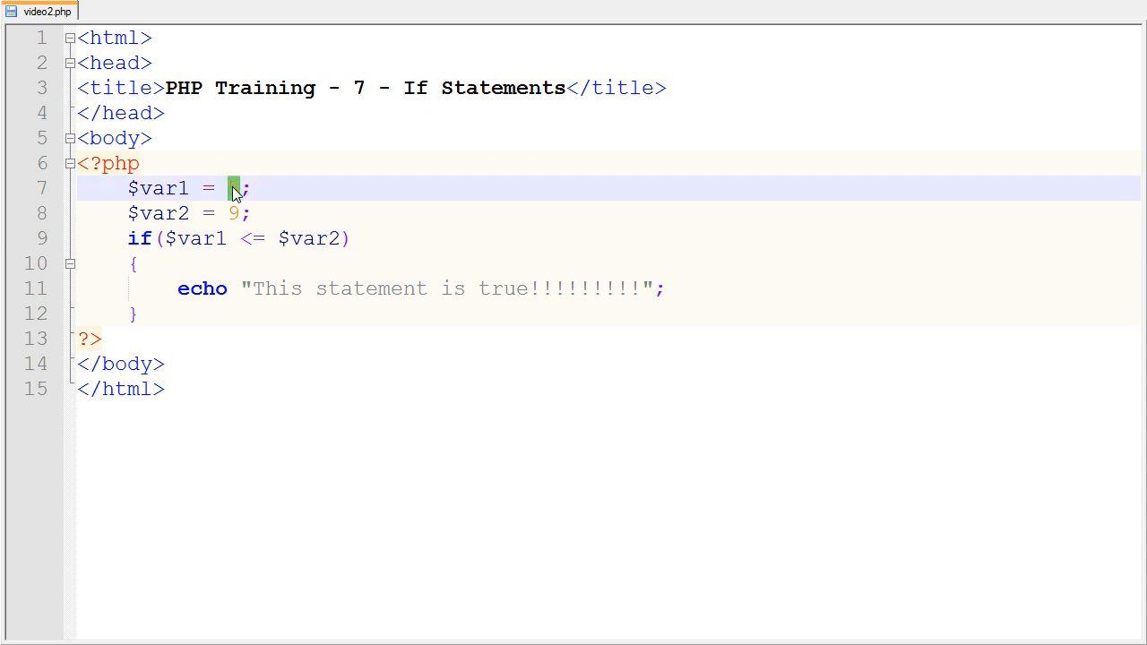
{"action": "type", "text": "9"}
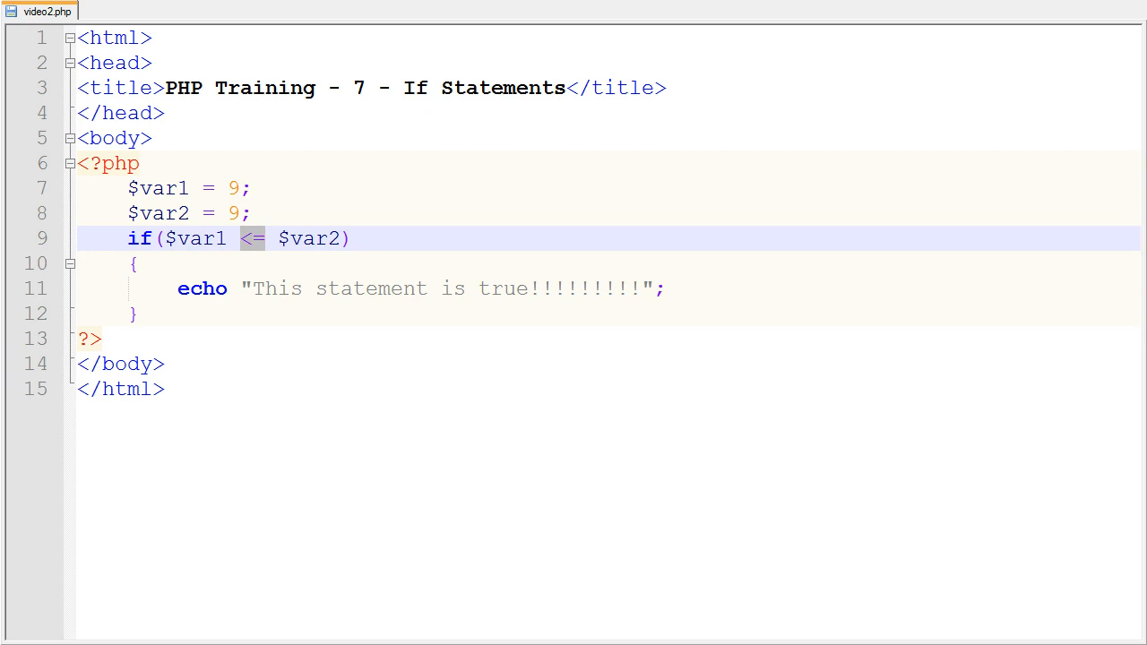
{"action": "left_click", "coordinate": [385, 241]}
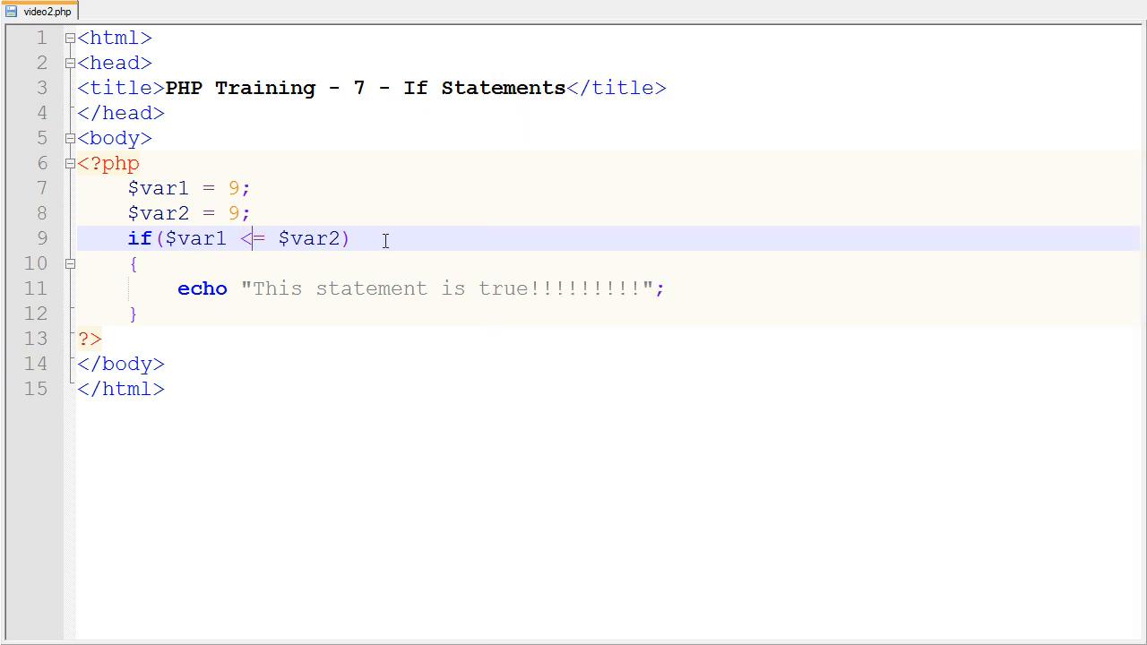
{"action": "type", "text": ">"}
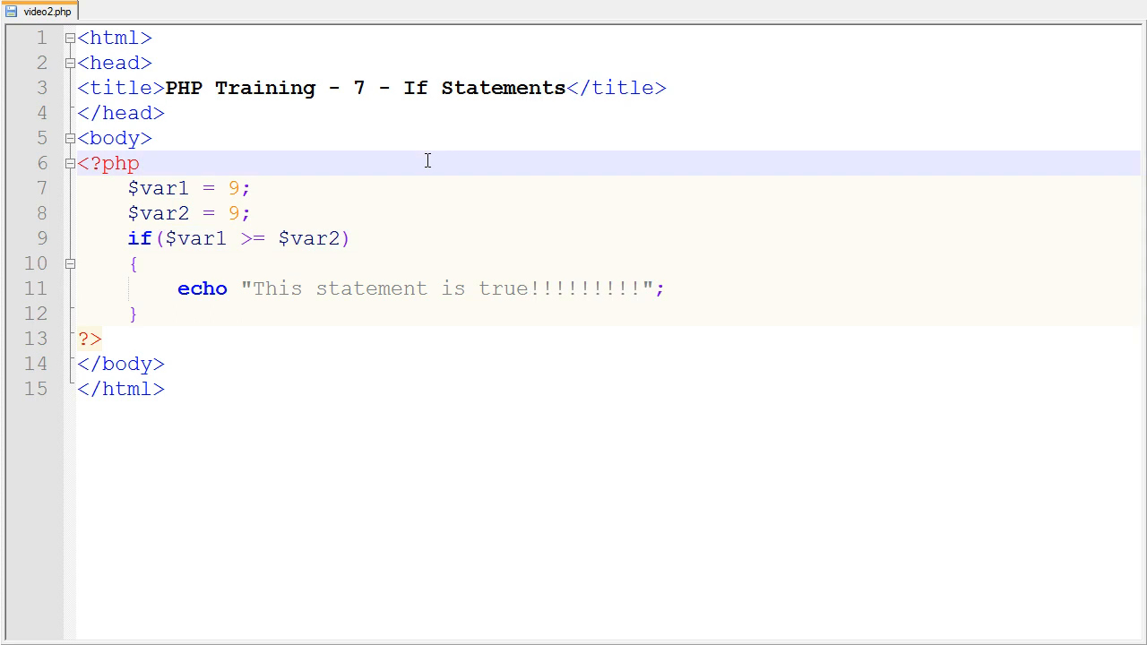
Select the if block to review it, then reload so the browser prints 'This statement is true!!!!!!!!!'.
{"action": "left_click", "coordinate": [140, 164]}
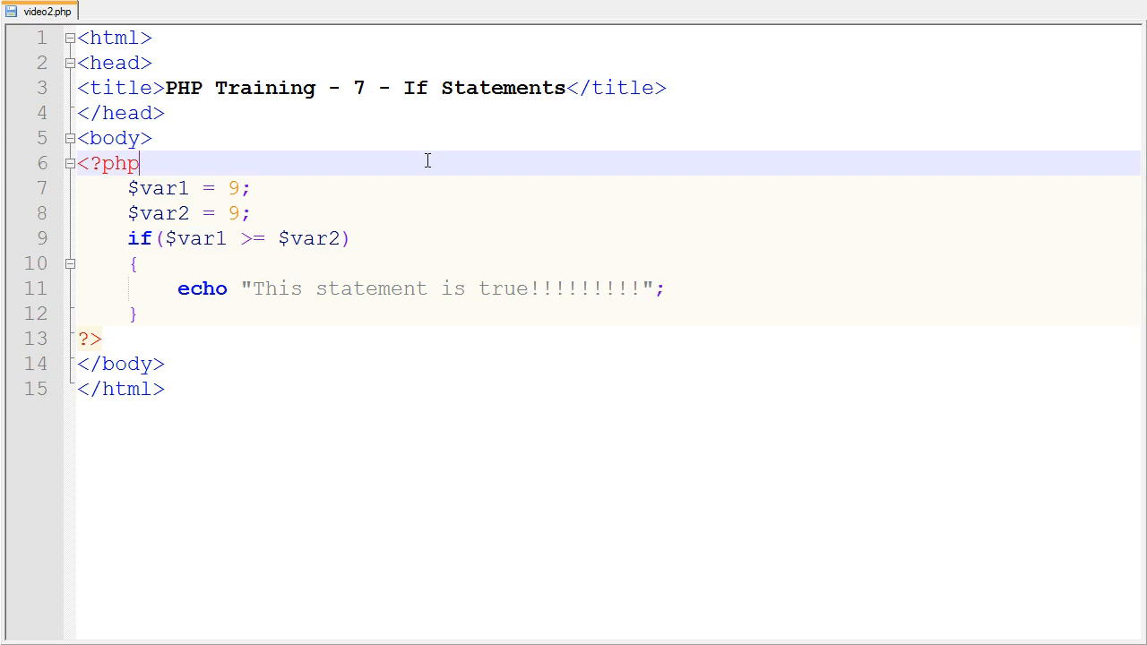
{"action": "left_click", "coordinate": [255, 213]}
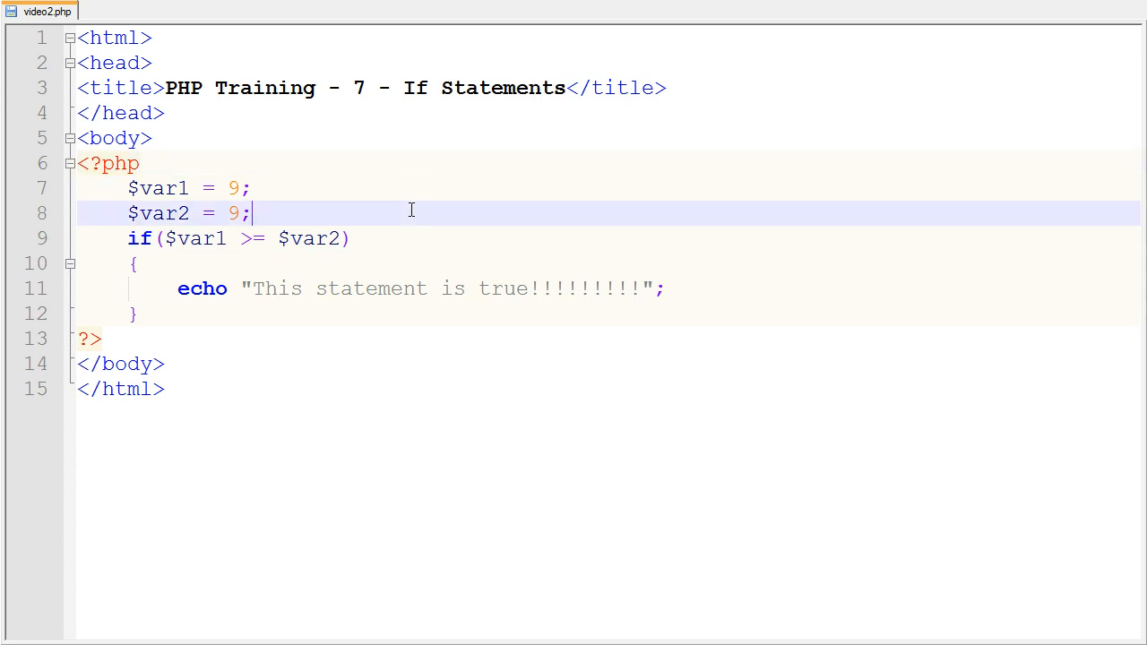
{"action": "mouse_move", "coordinate": [414, 226]}
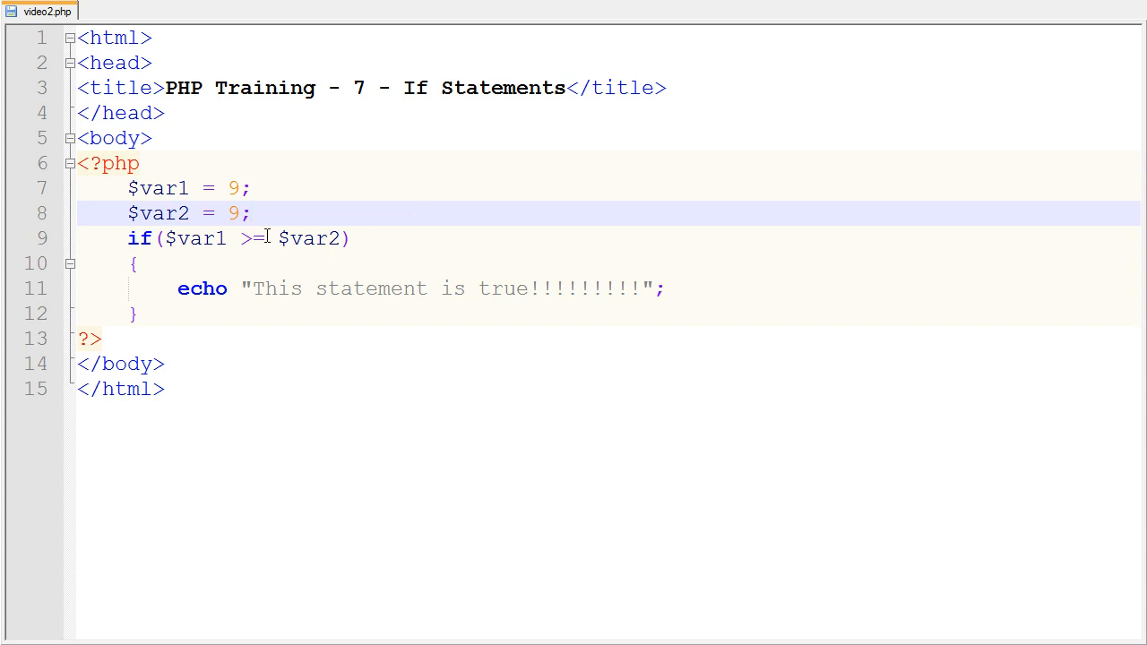
{"action": "left_click_drag", "start_coordinate": [127, 237], "coordinate": [183, 312]}
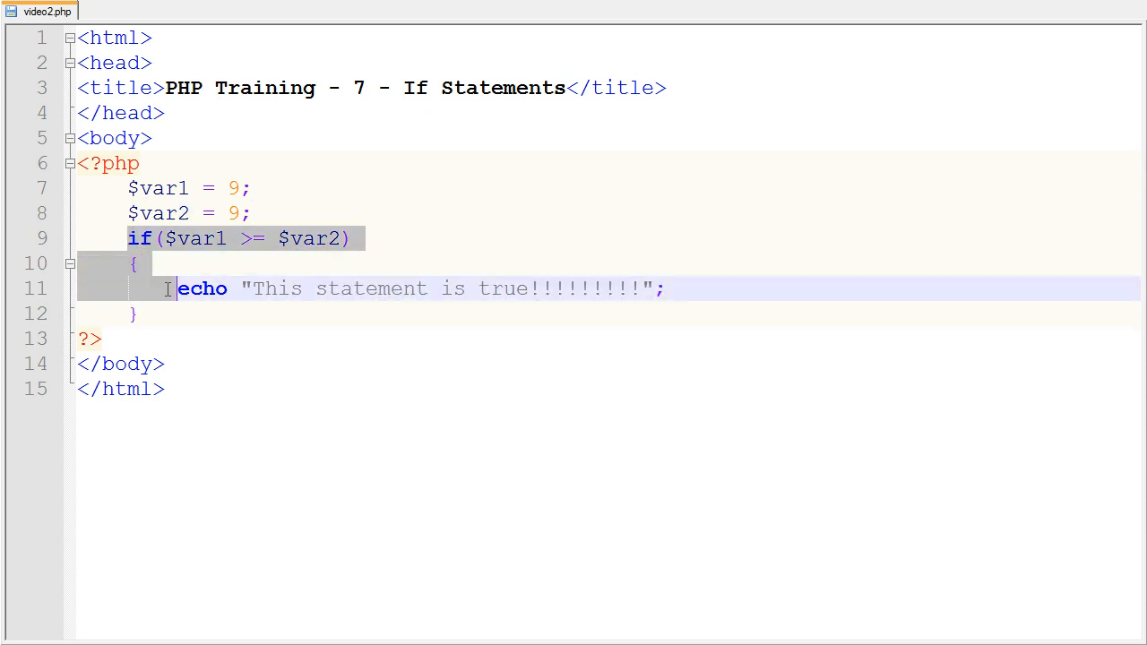
{"action": "left_click", "coordinate": [133, 312]}
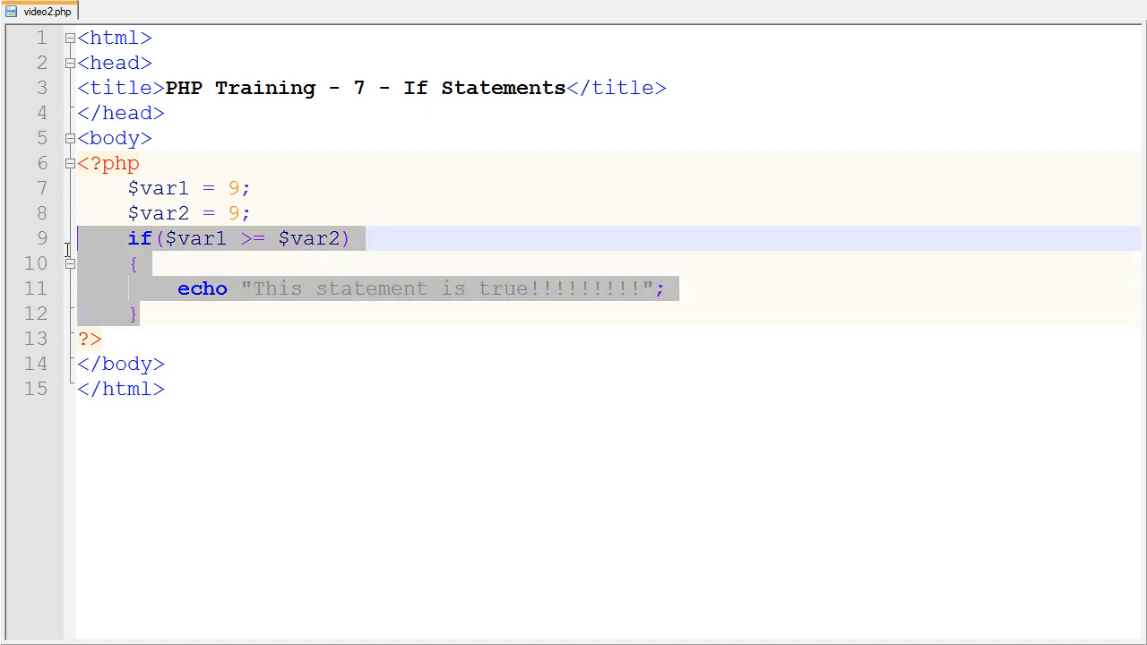
{"action": "left_click", "coordinate": [351, 239]}
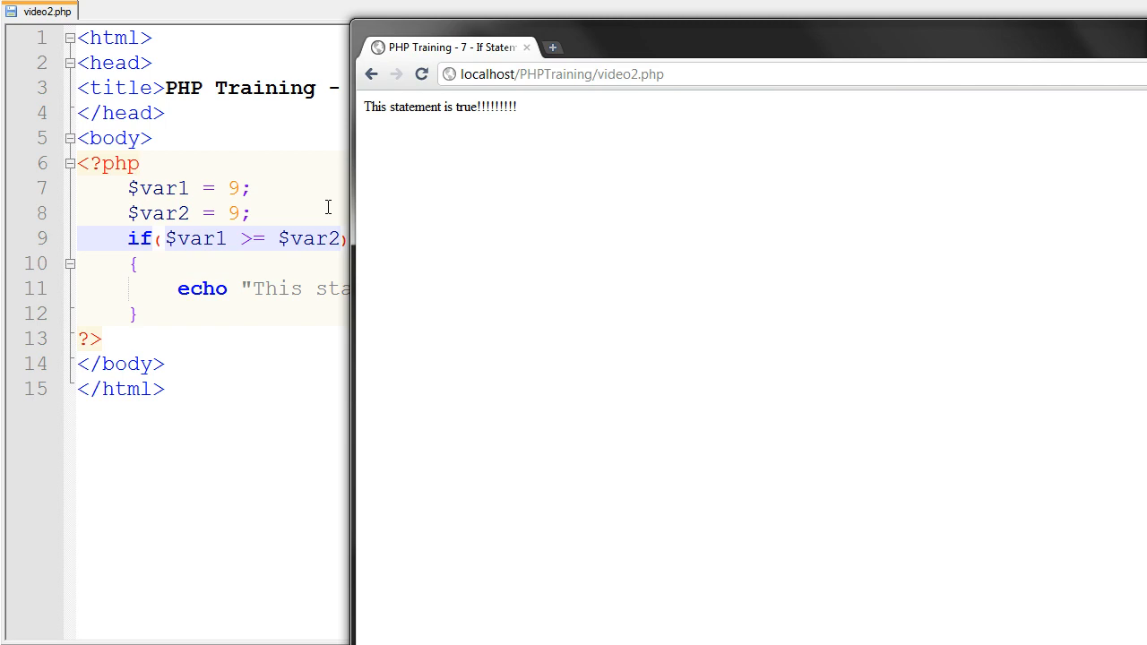
{"action": "mouse_move", "coordinate": [333, 205]}
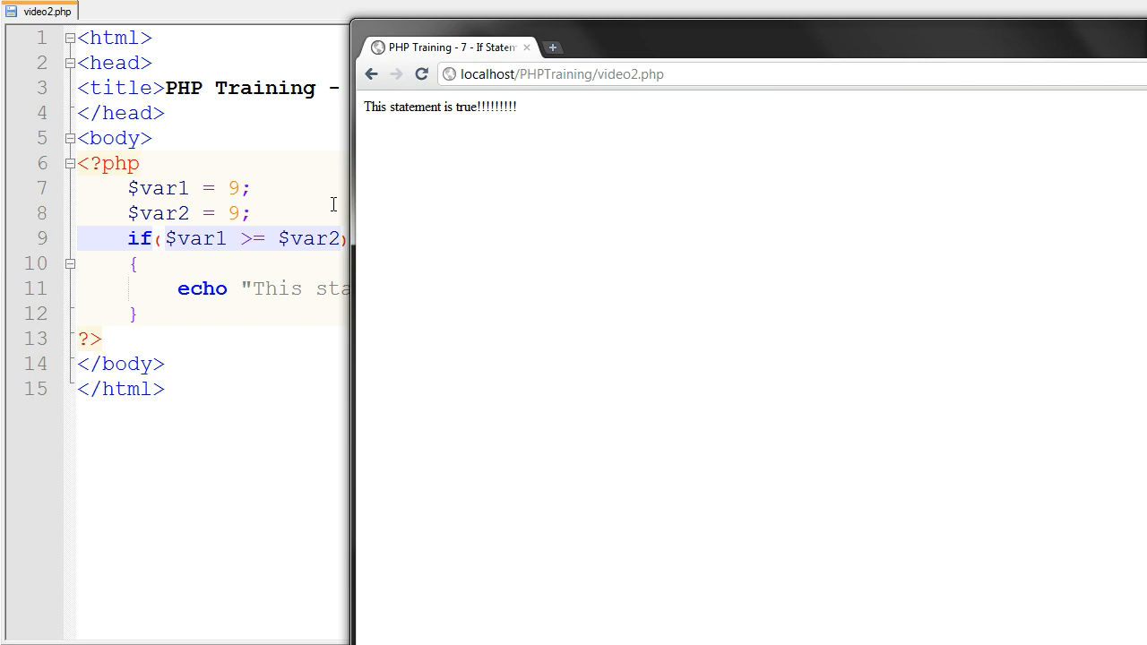
{"action": "mouse_move", "coordinate": [251, 174]}
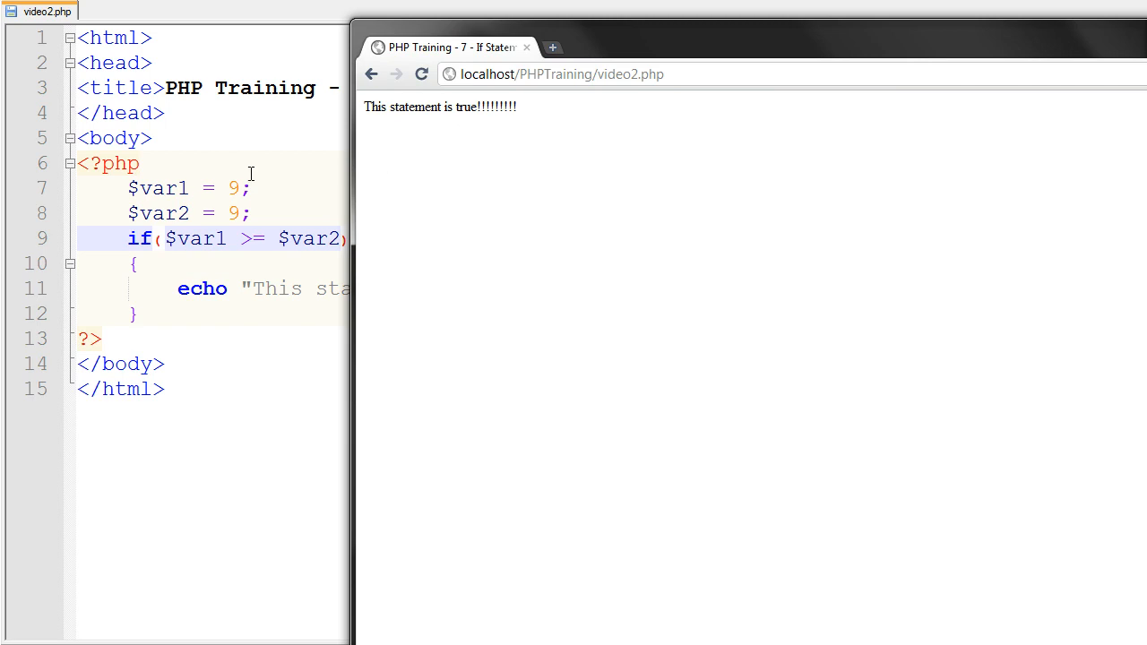